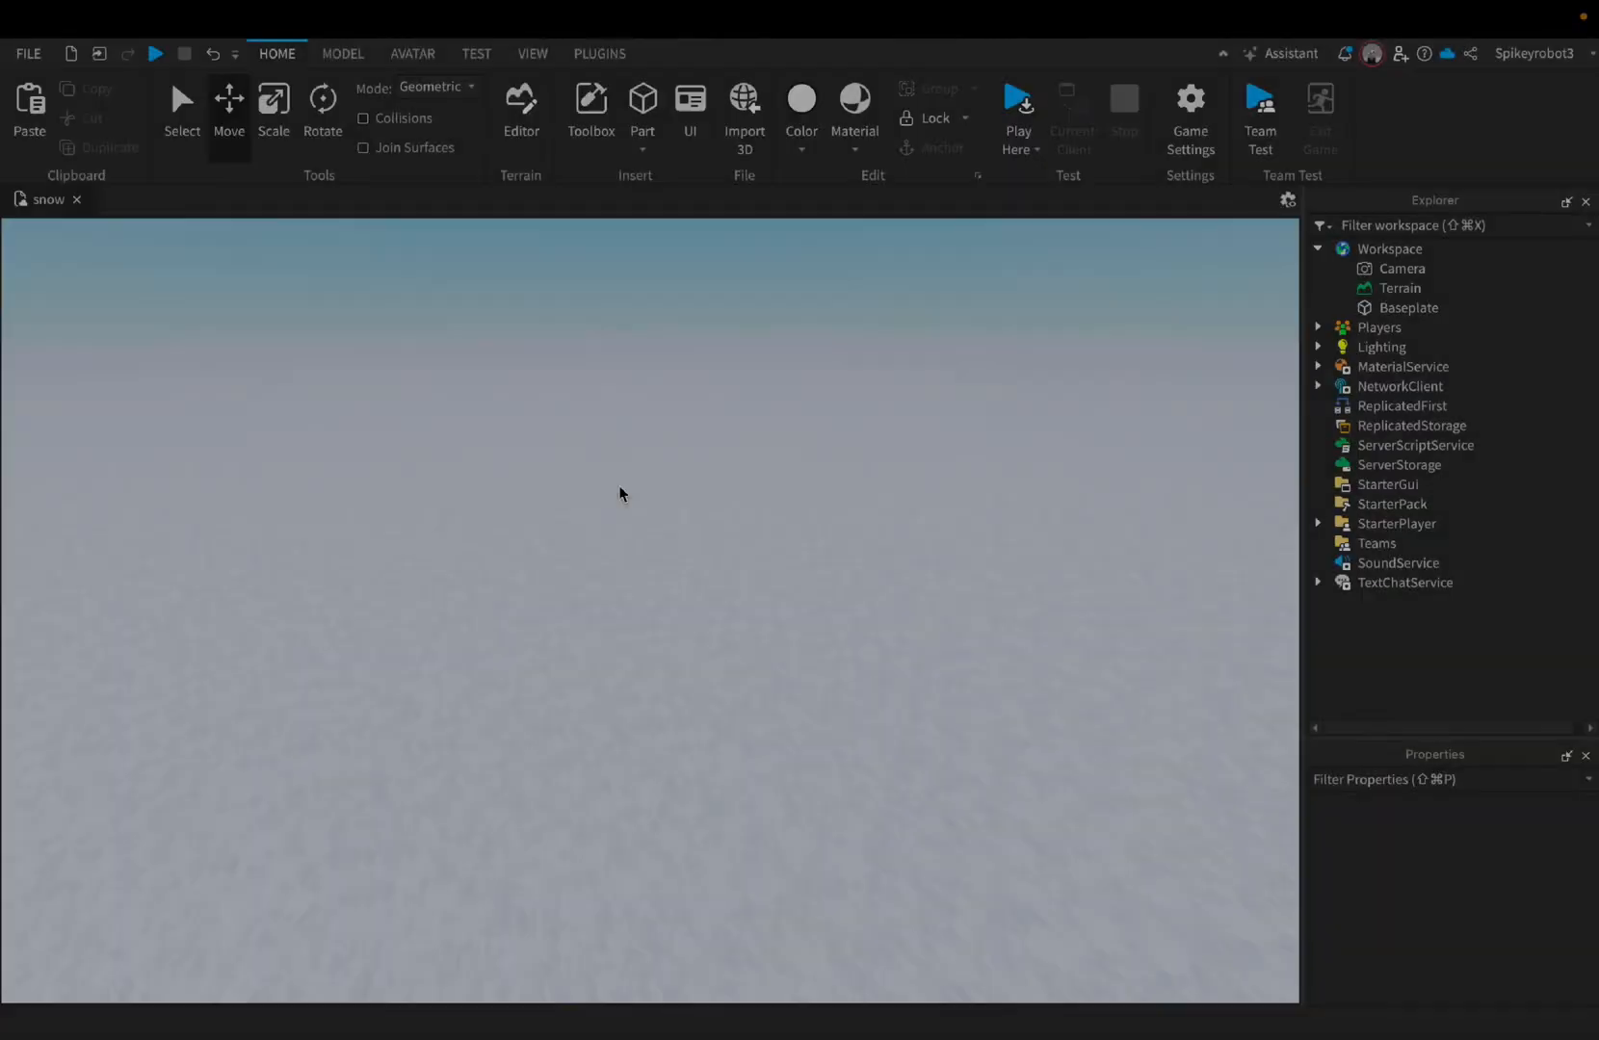
- Insert a new part and scale it into a wide, thin slab above the snowy ground
left_click(643, 102)
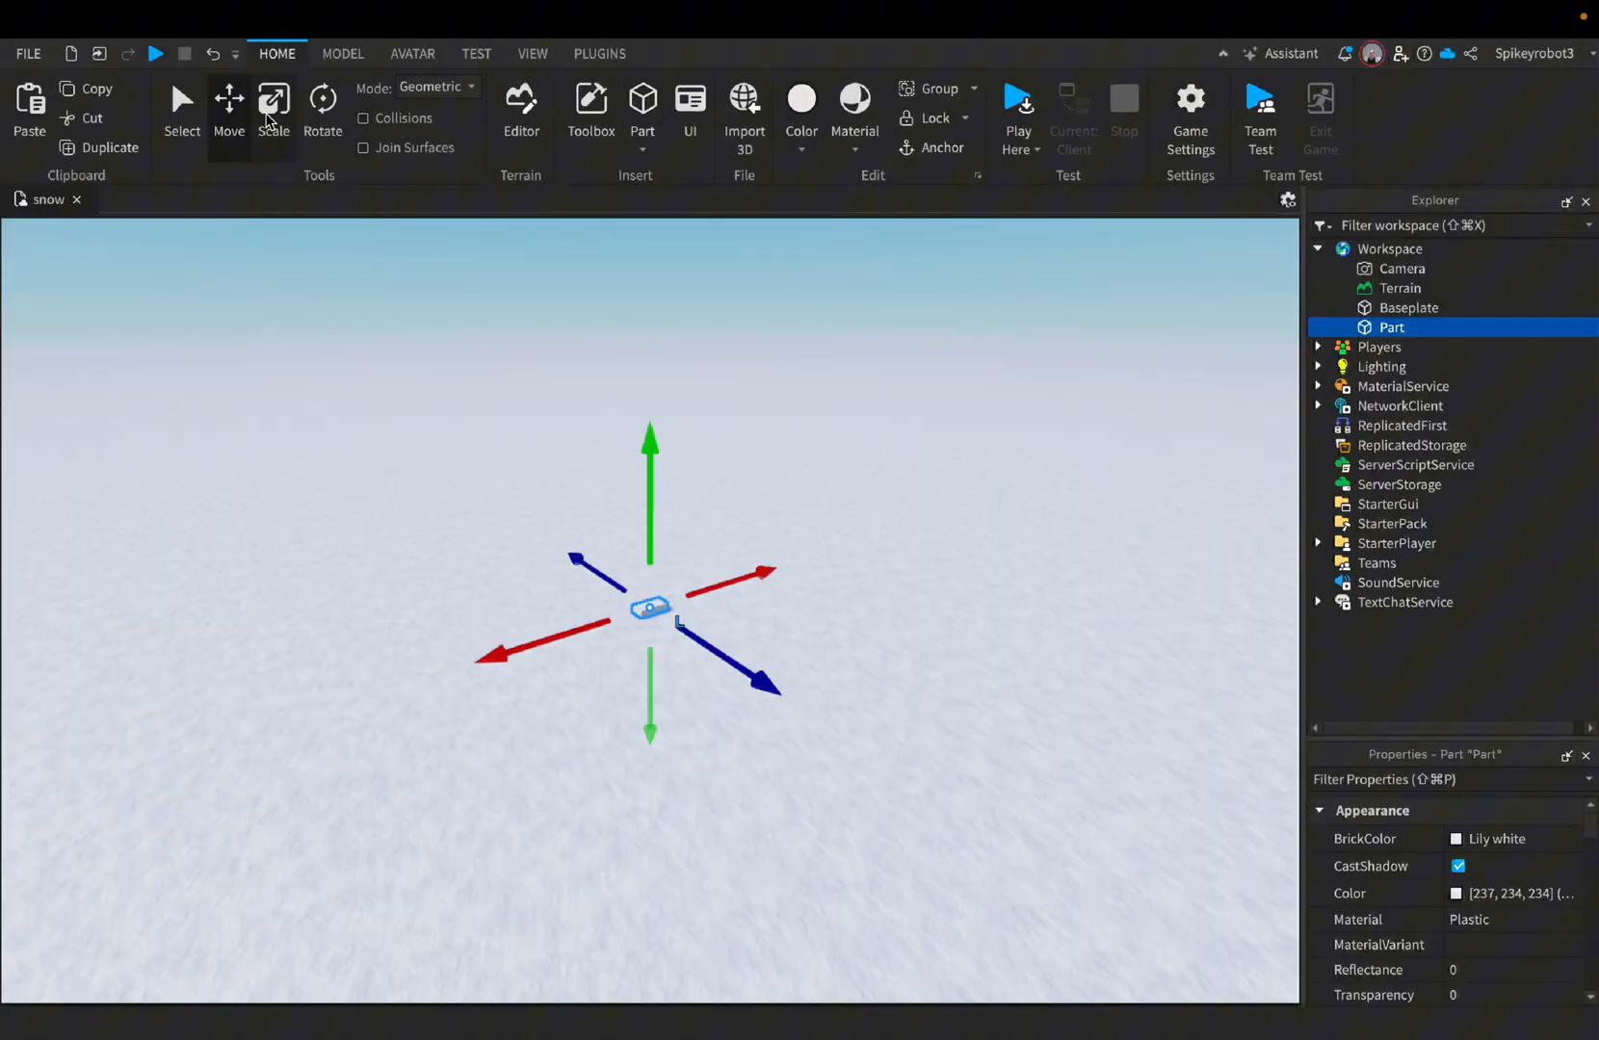
left_click(274, 108)
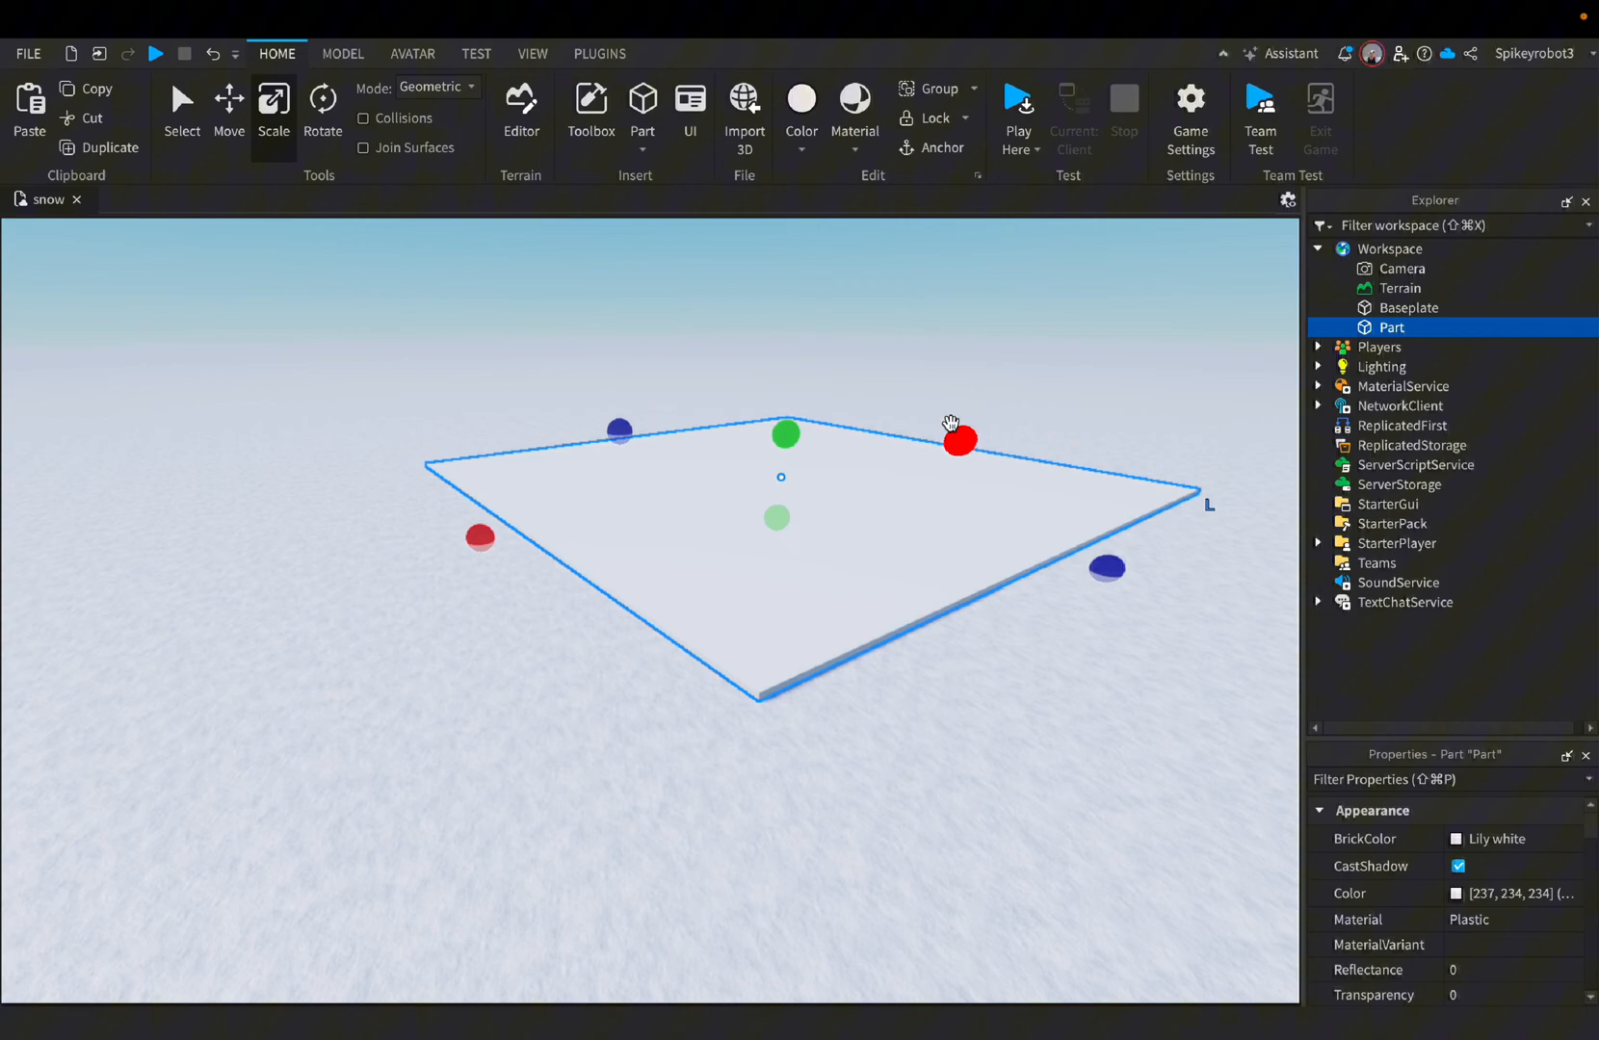
scroll("down", 3)
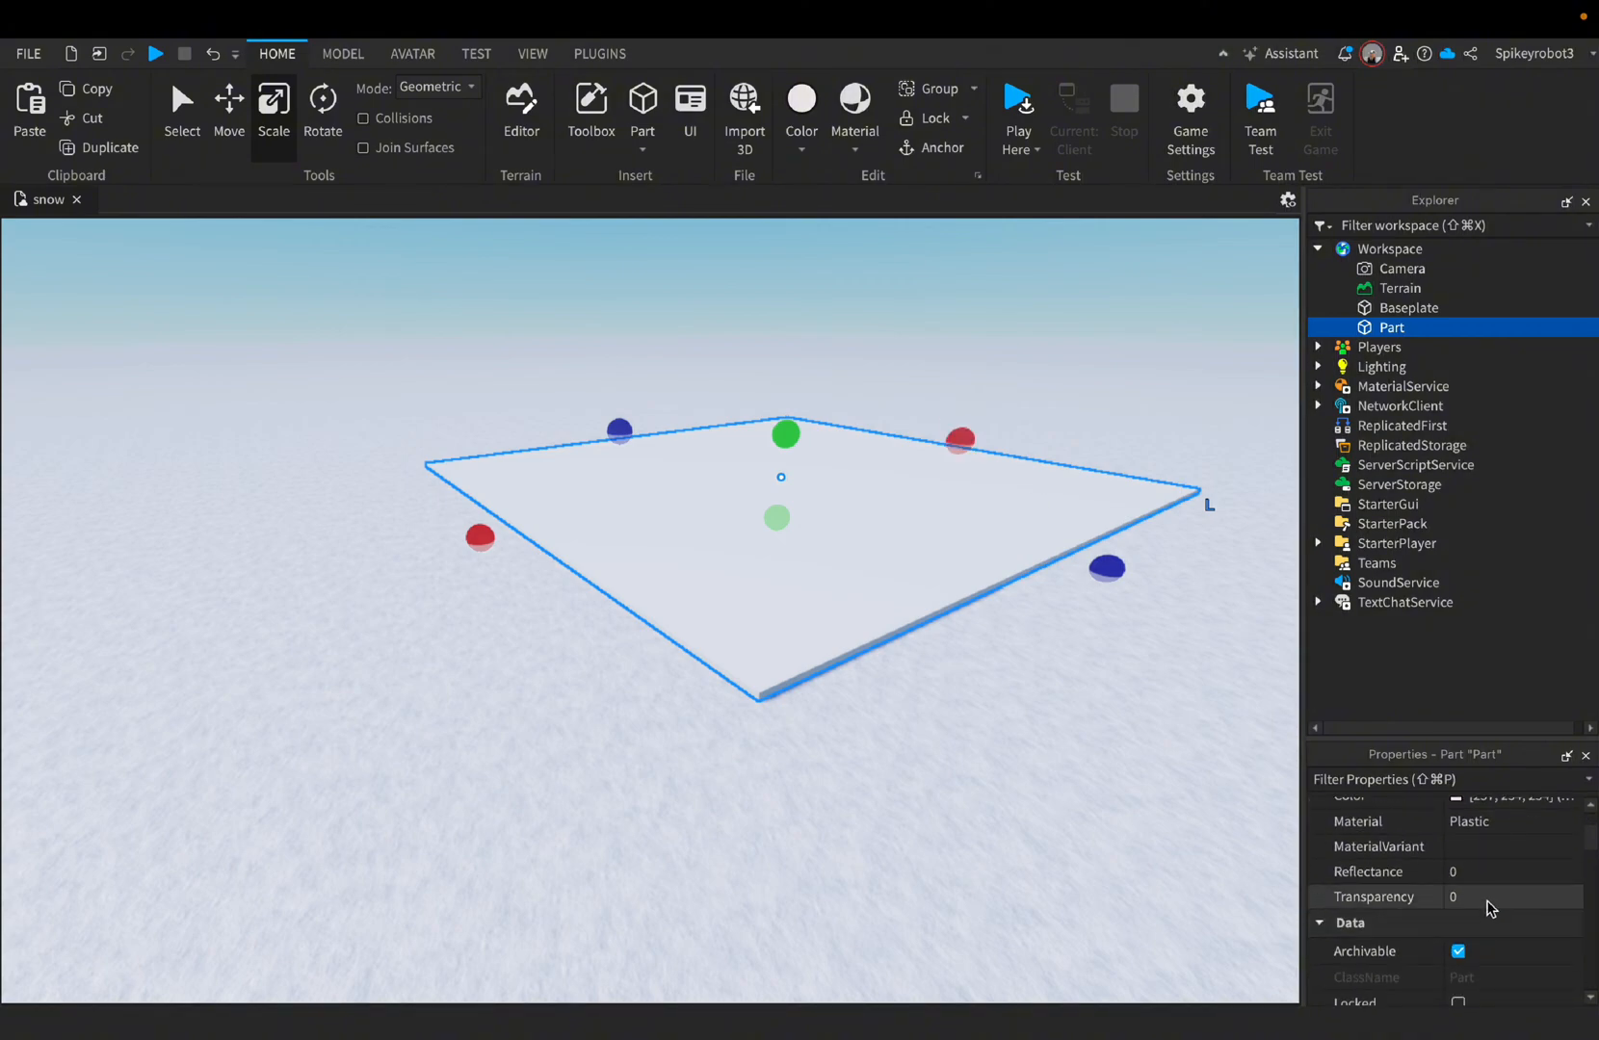
- Set the slab's Transparency to 1, move it up into the sky, and reselect the Part
left_click(1483, 898)
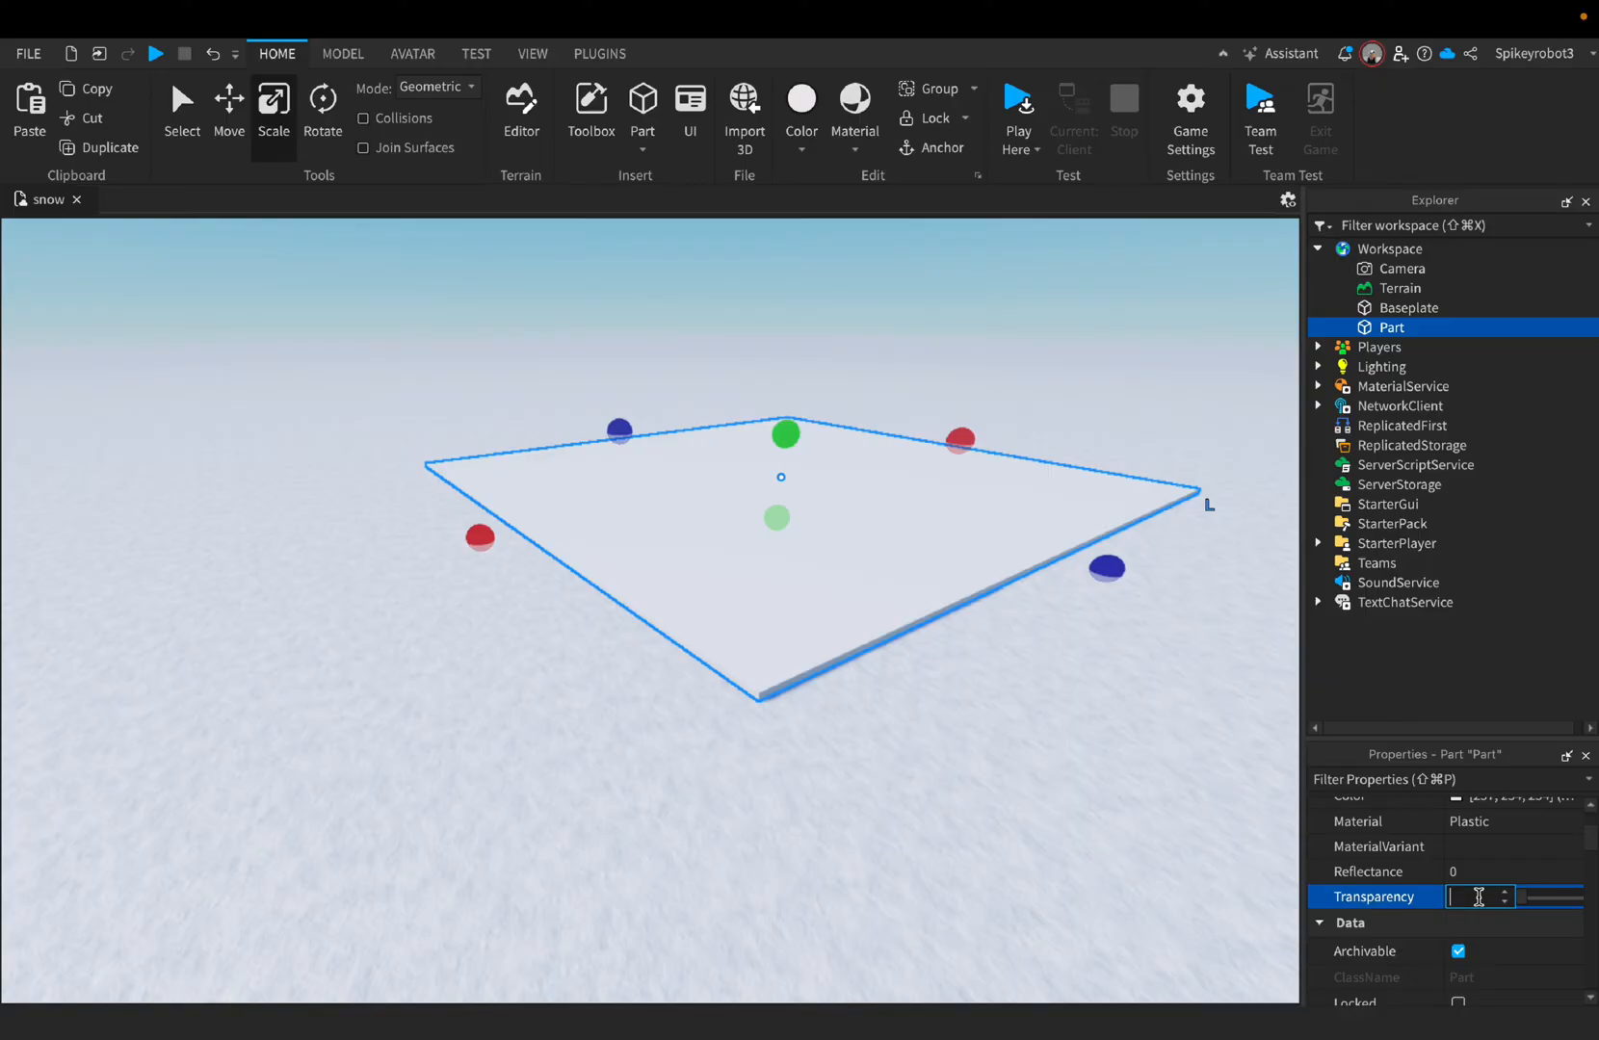
type("1")
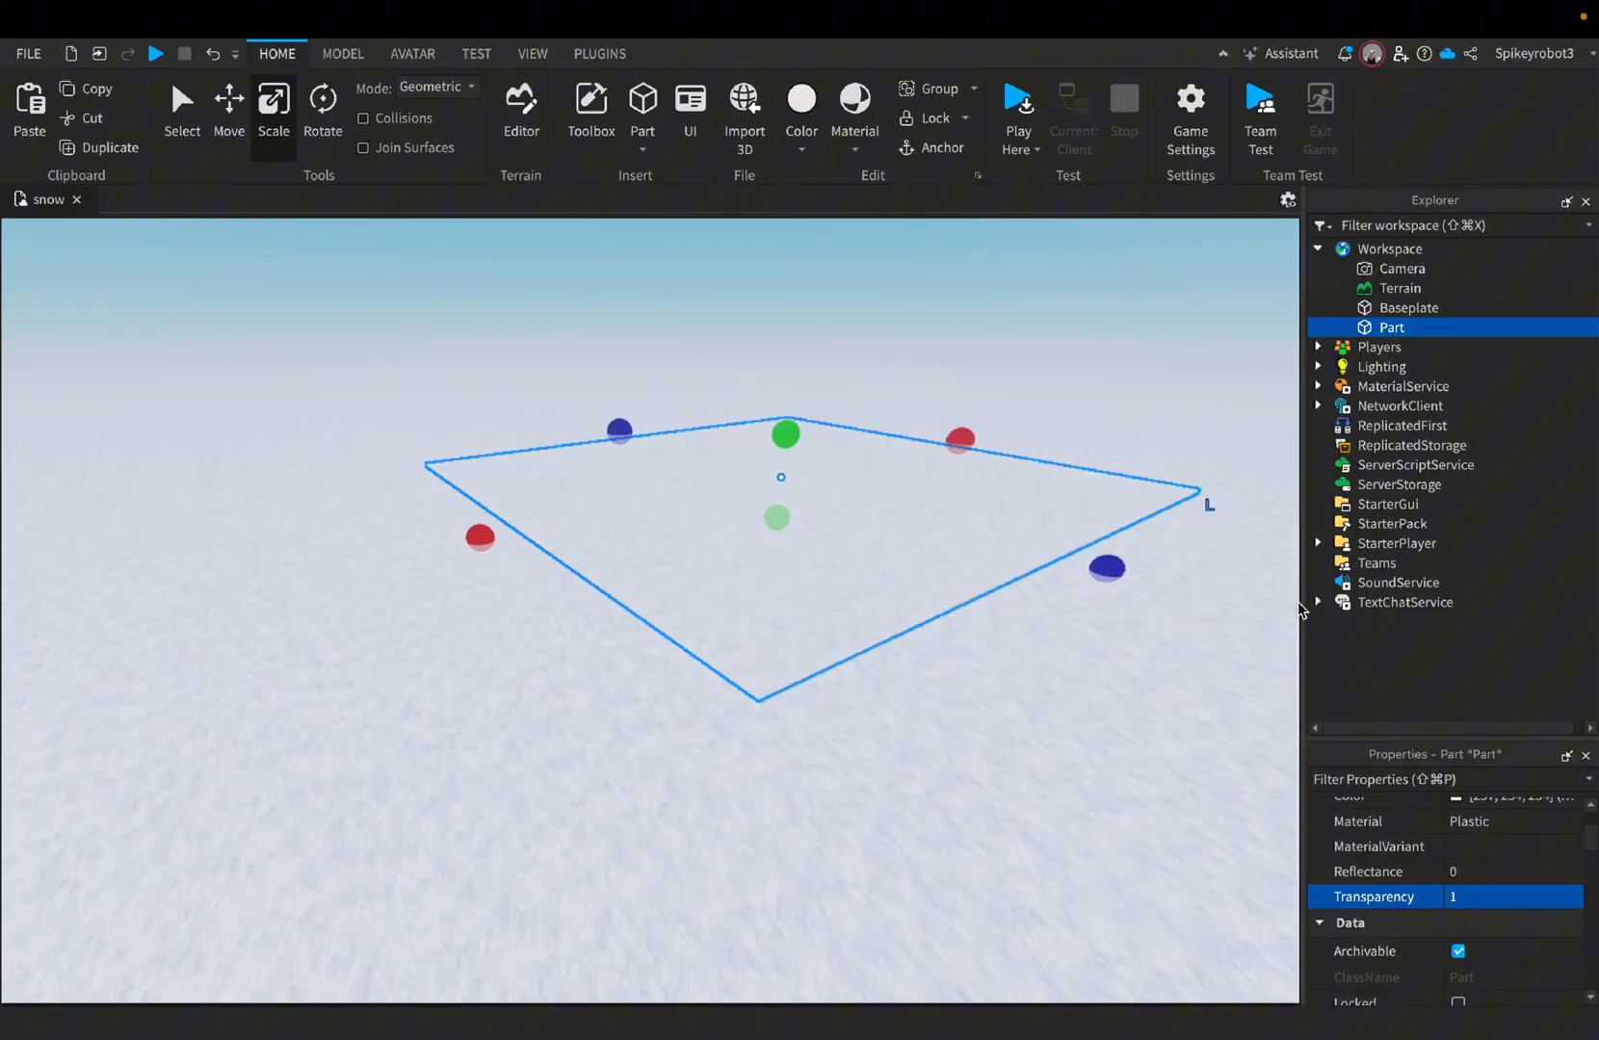
left_click(230, 106)
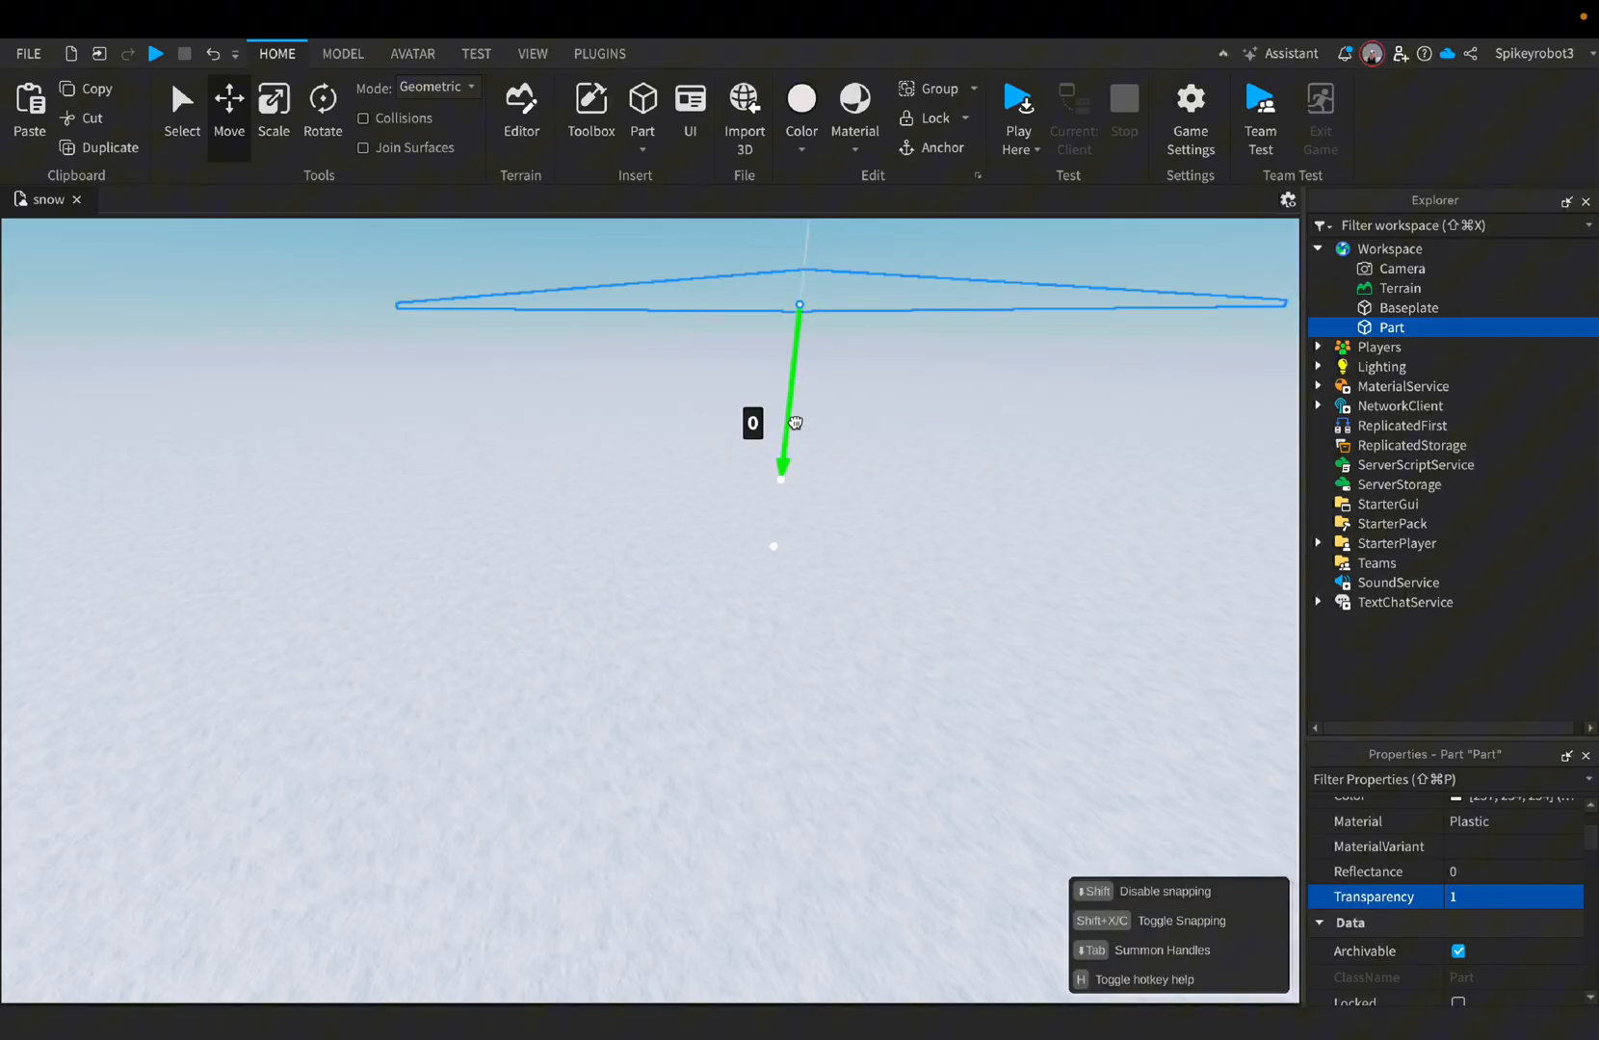
left_click(1215, 348)
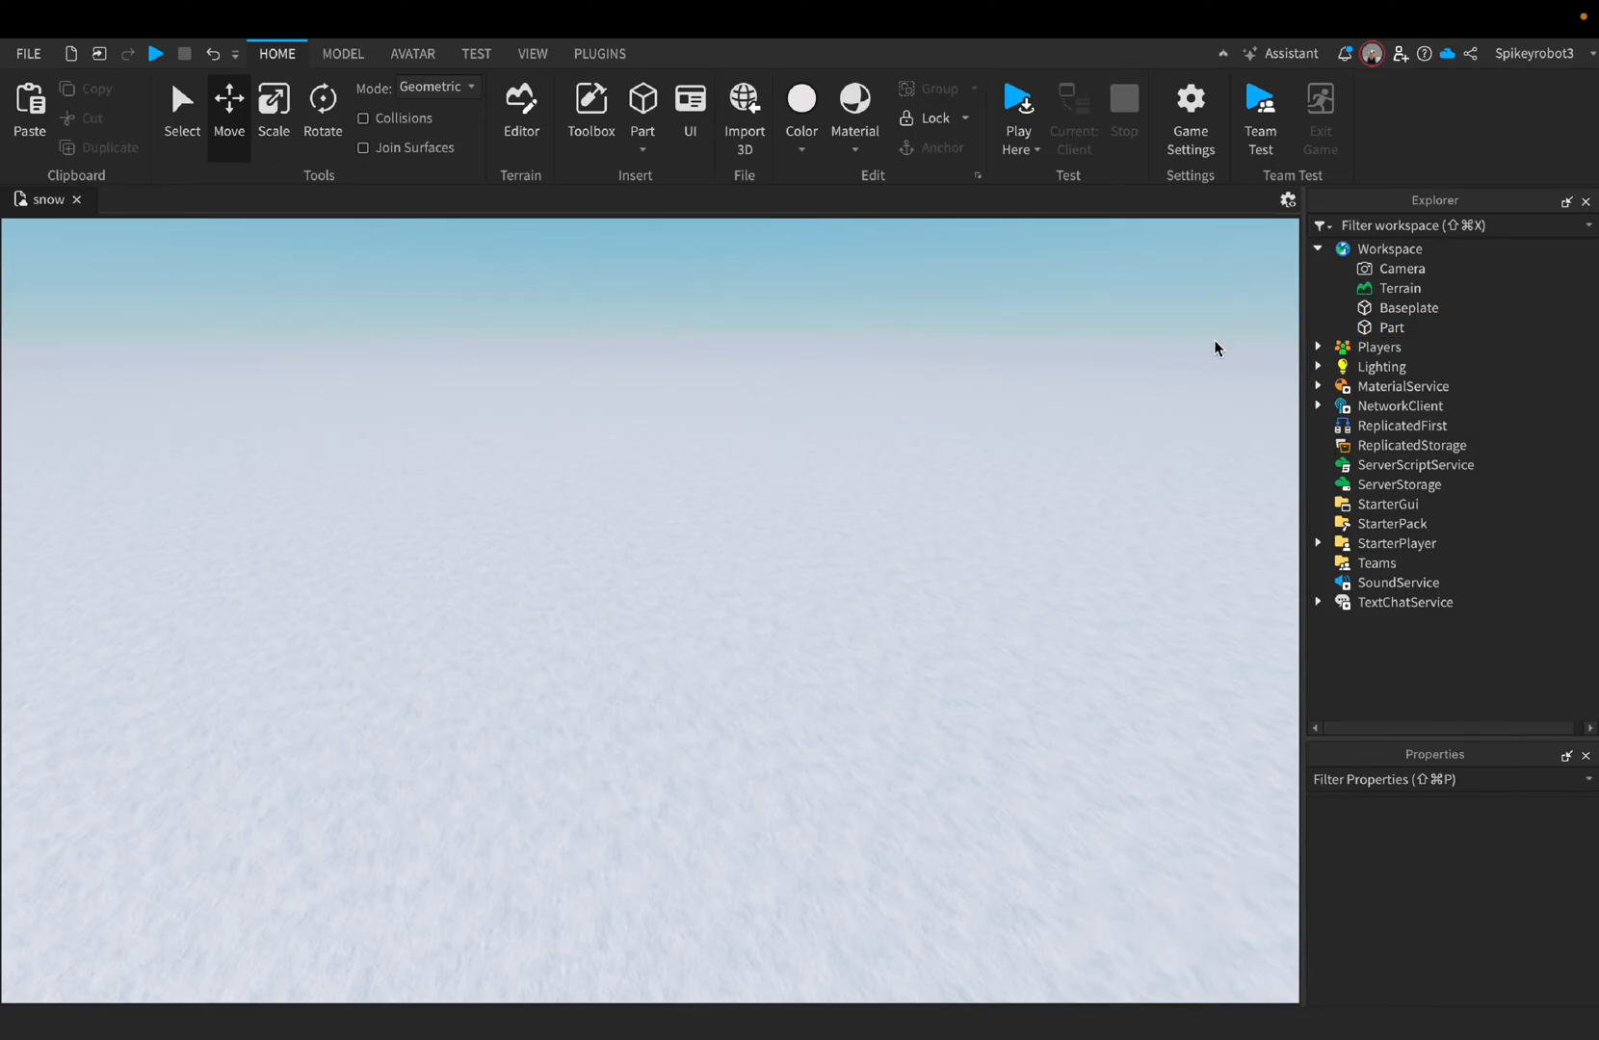
left_click(1391, 328)
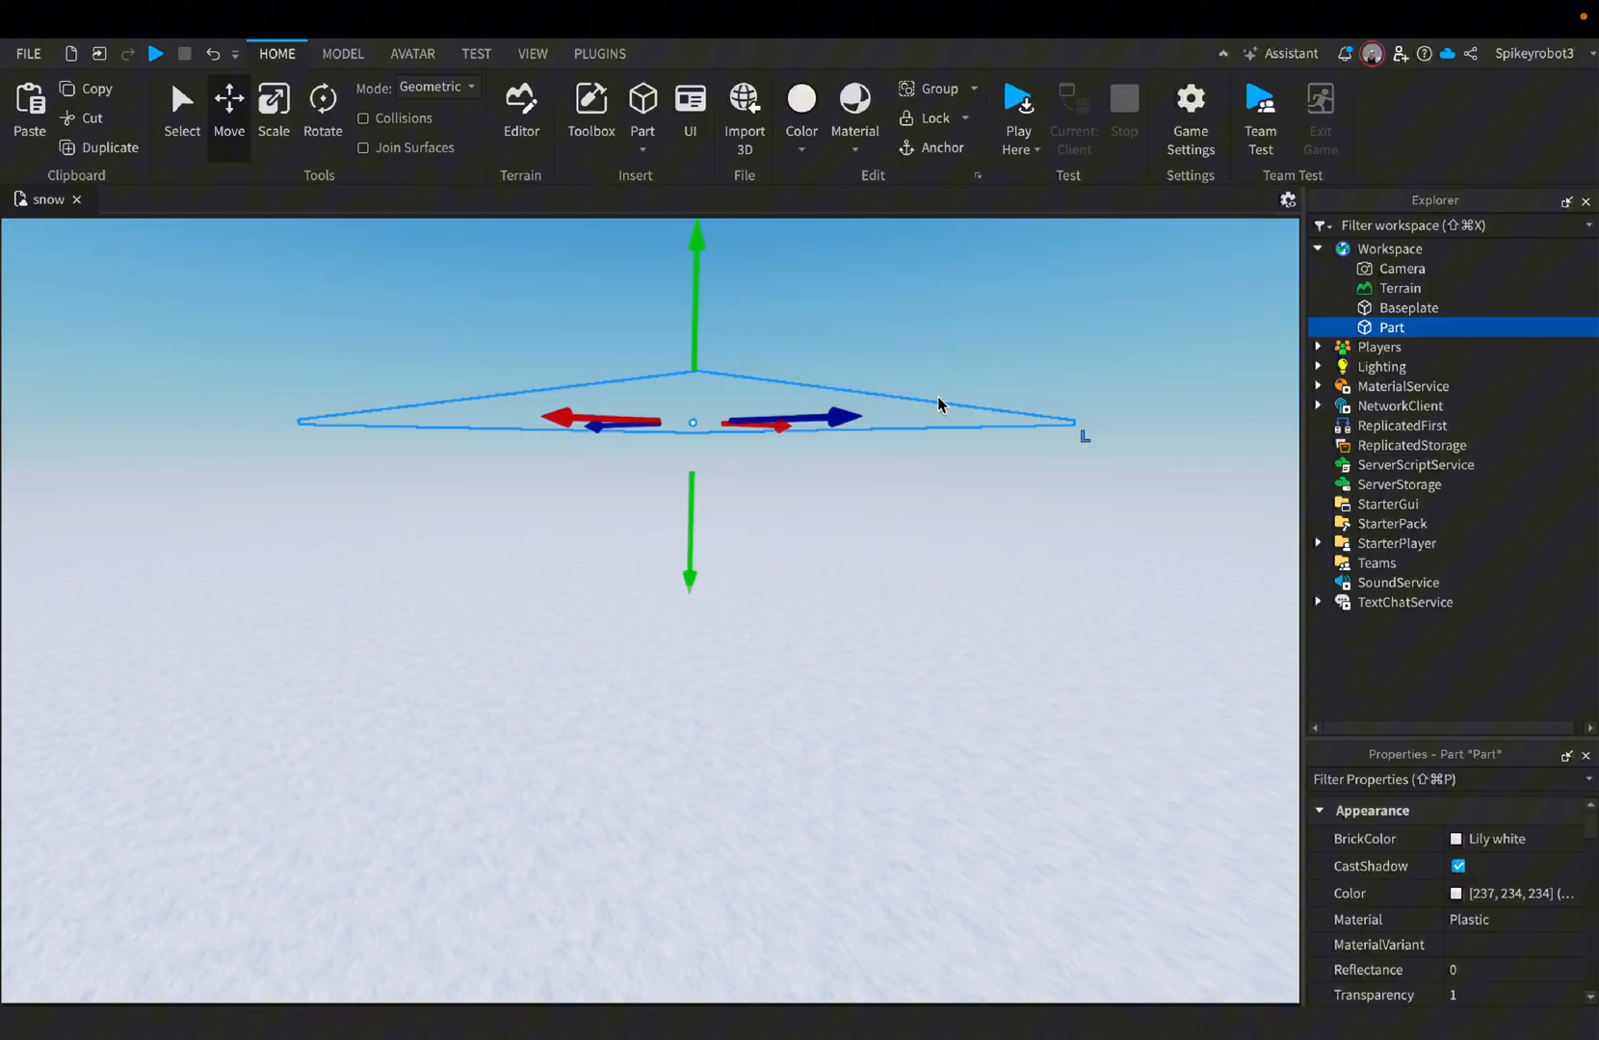
mouse_move(1420, 330)
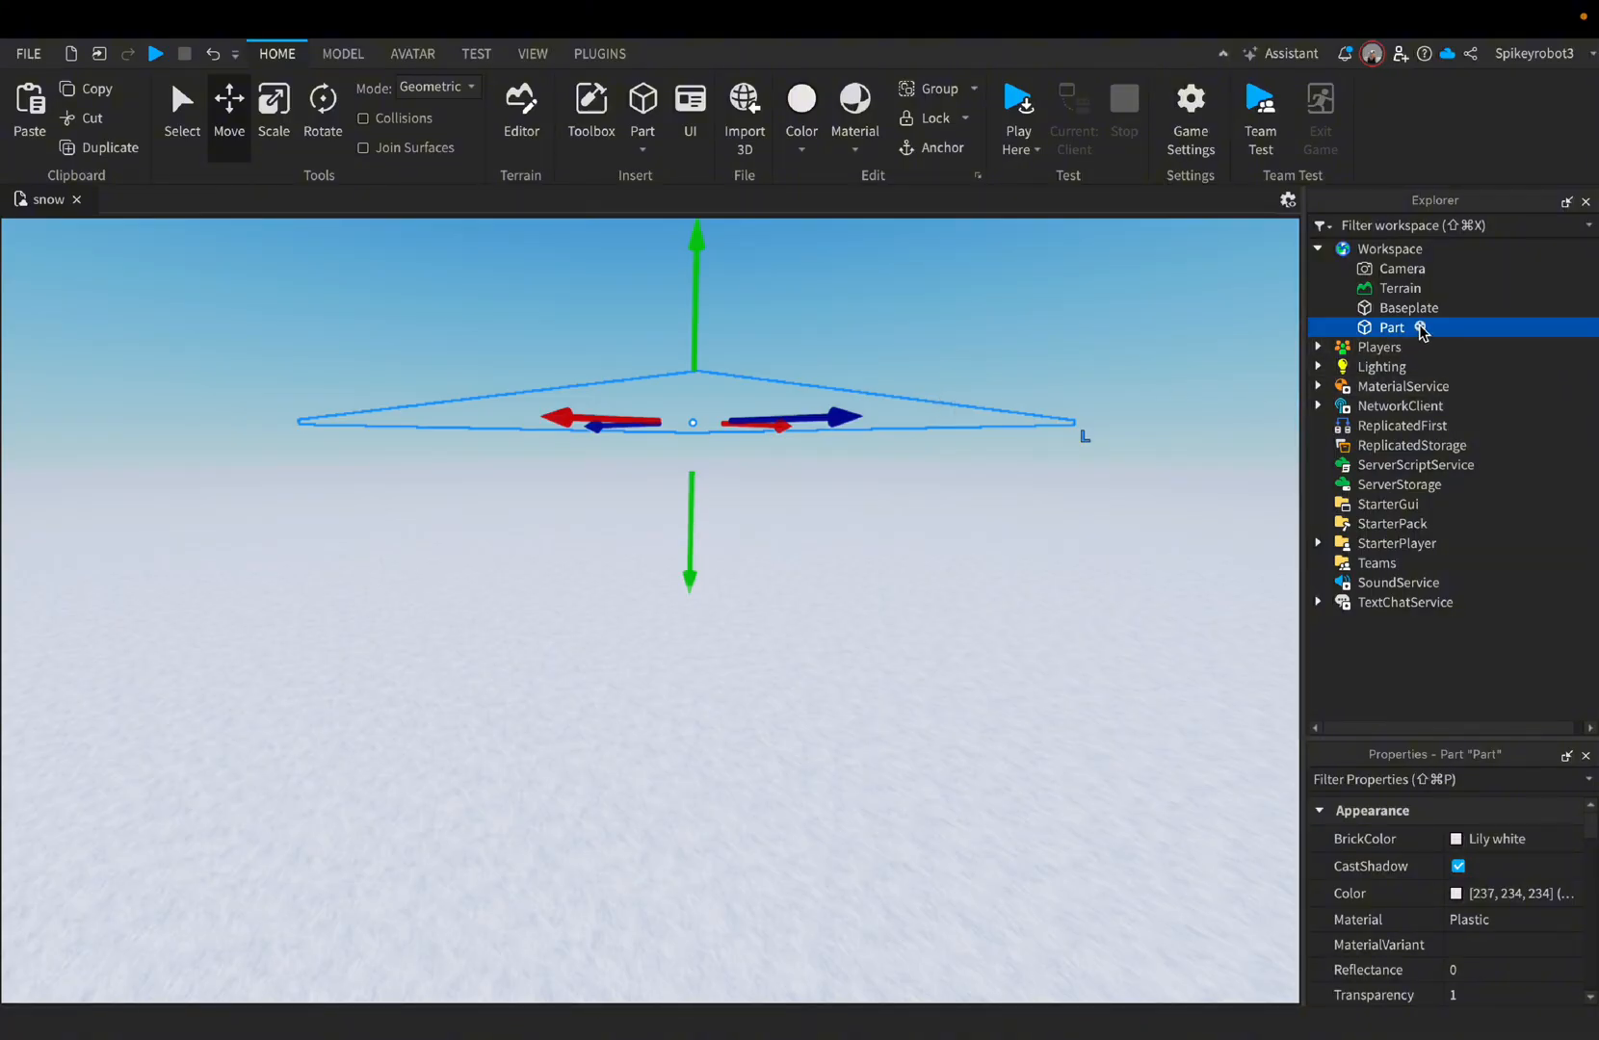
- Add a ParticleEmitter inside the invisible part so sparkles appear in the sky
left_click(1422, 328)
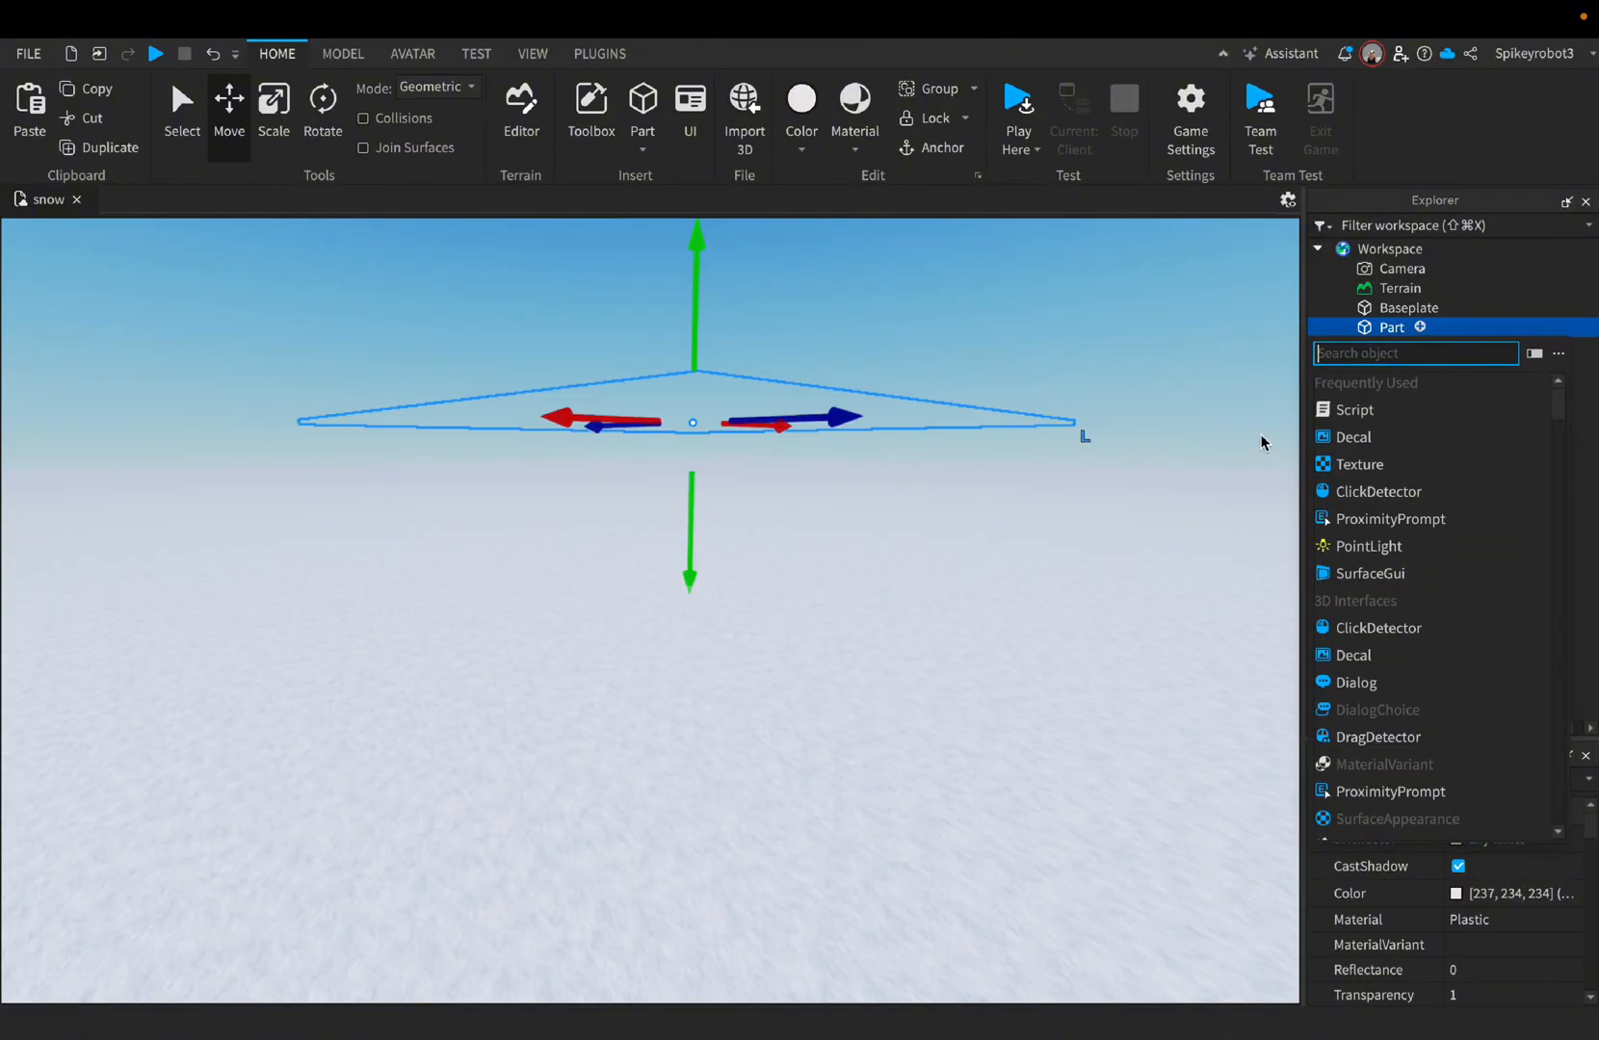
type("par")
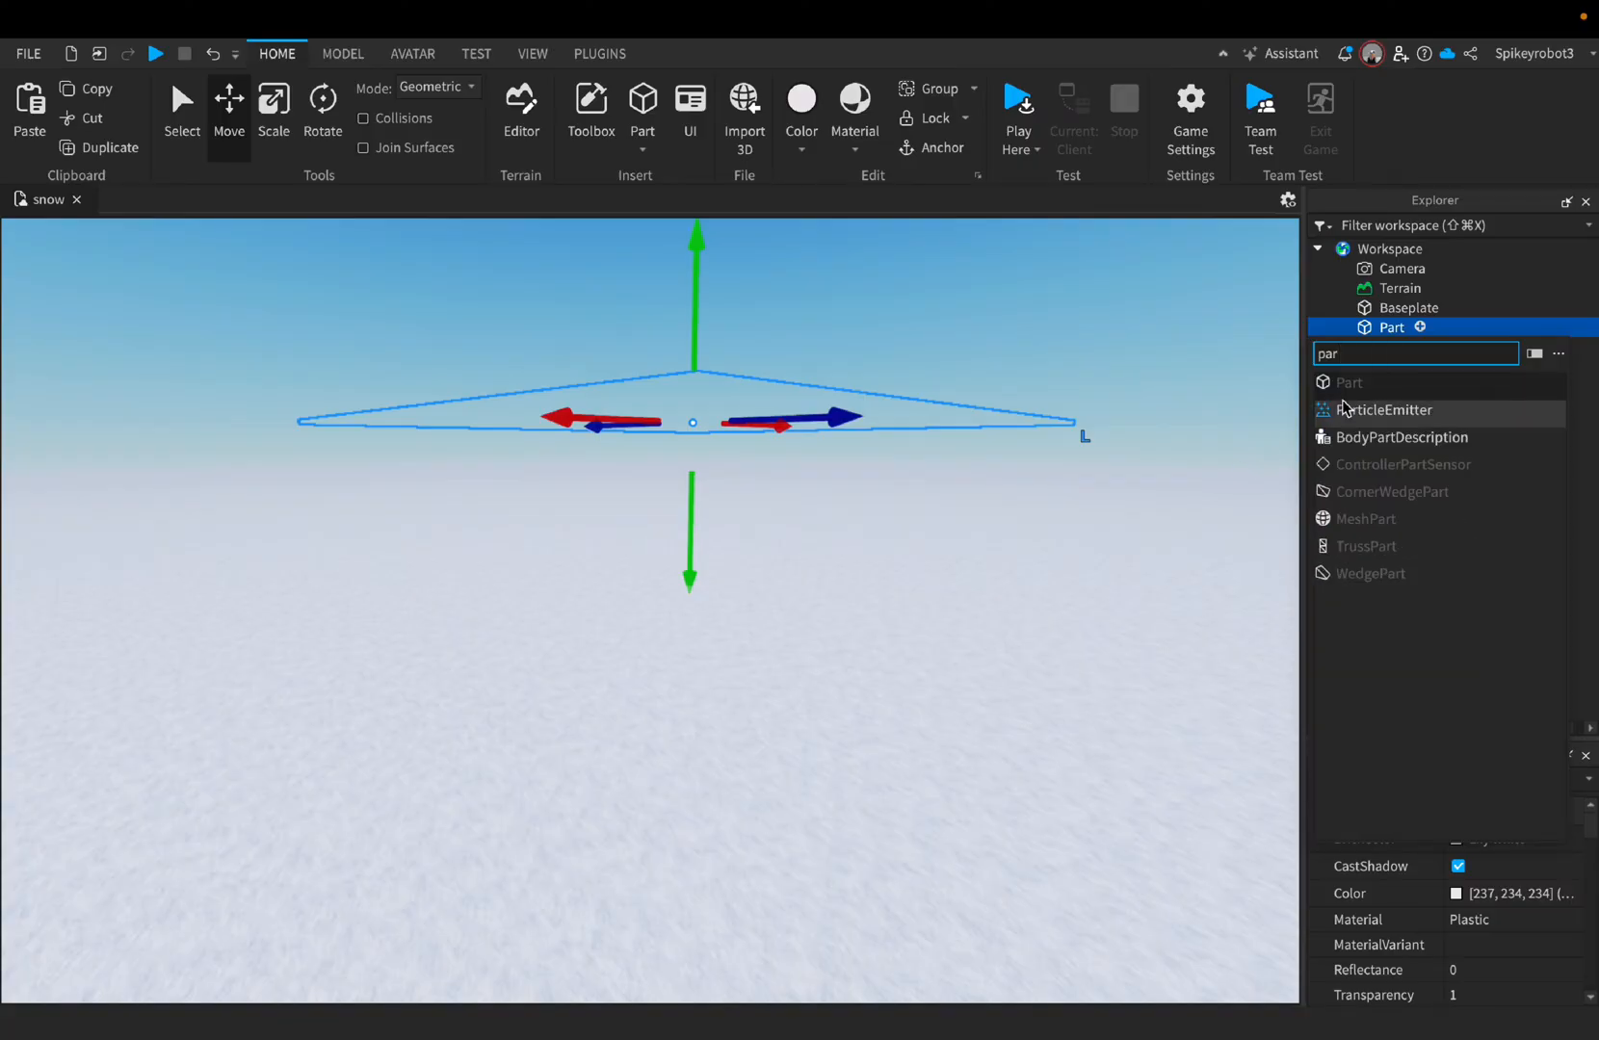
left_click(1383, 411)
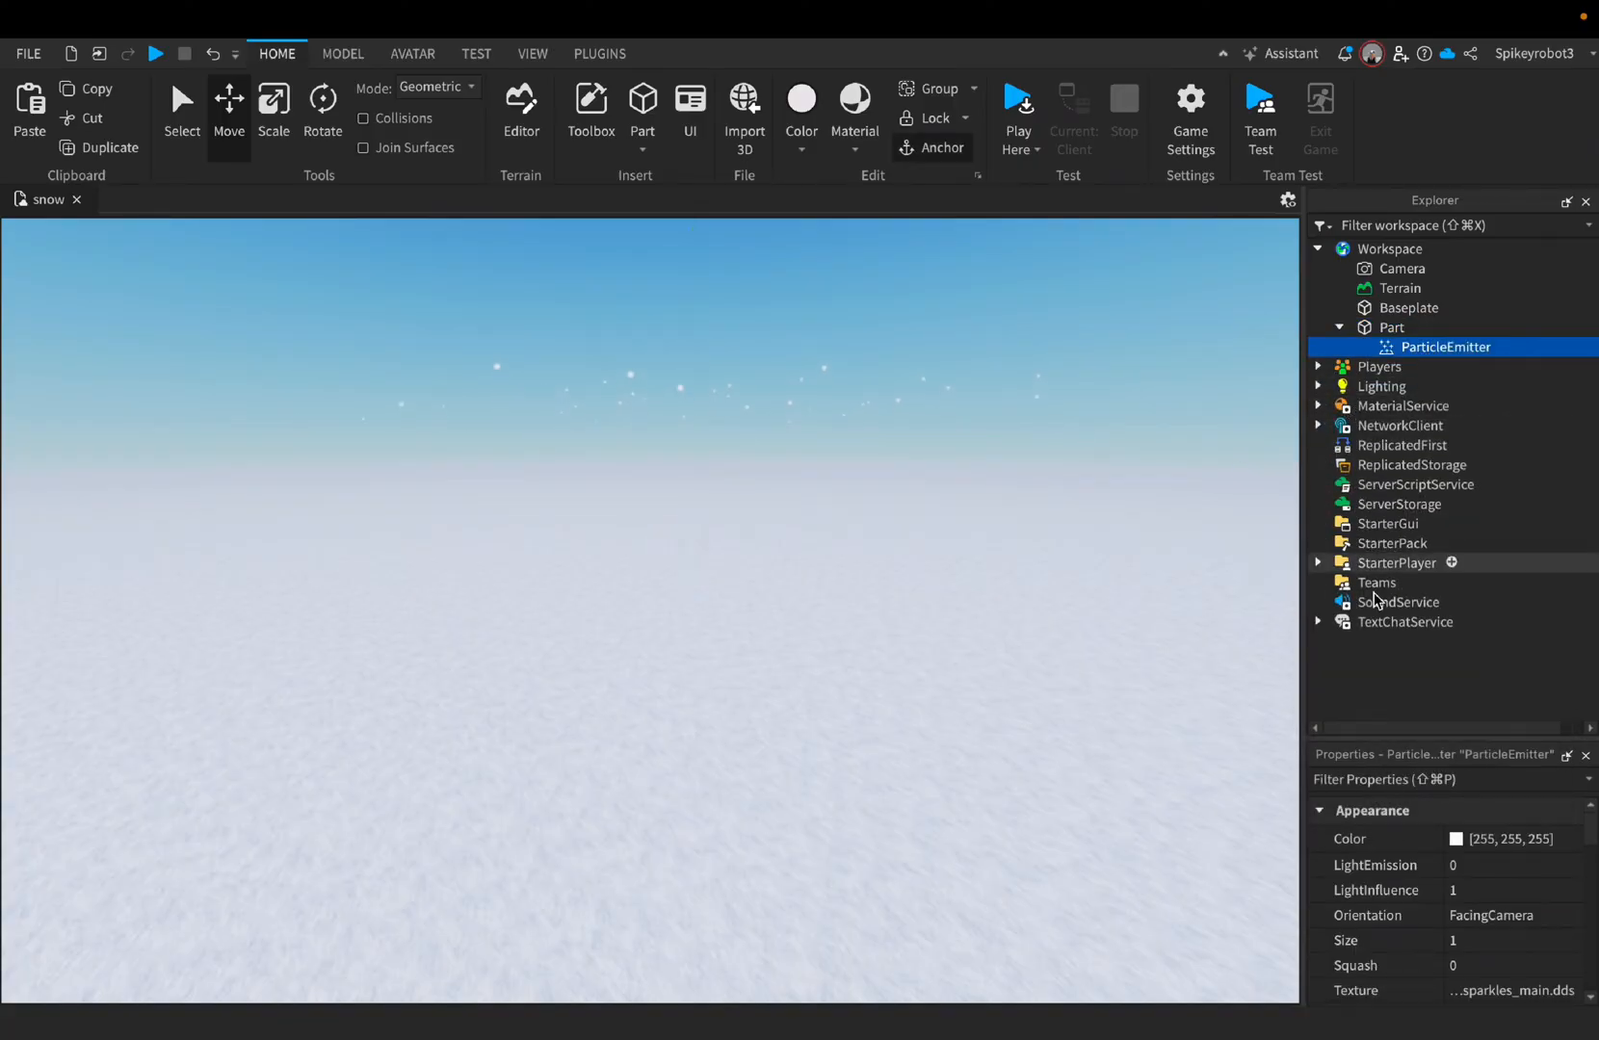
scroll("down", 3)
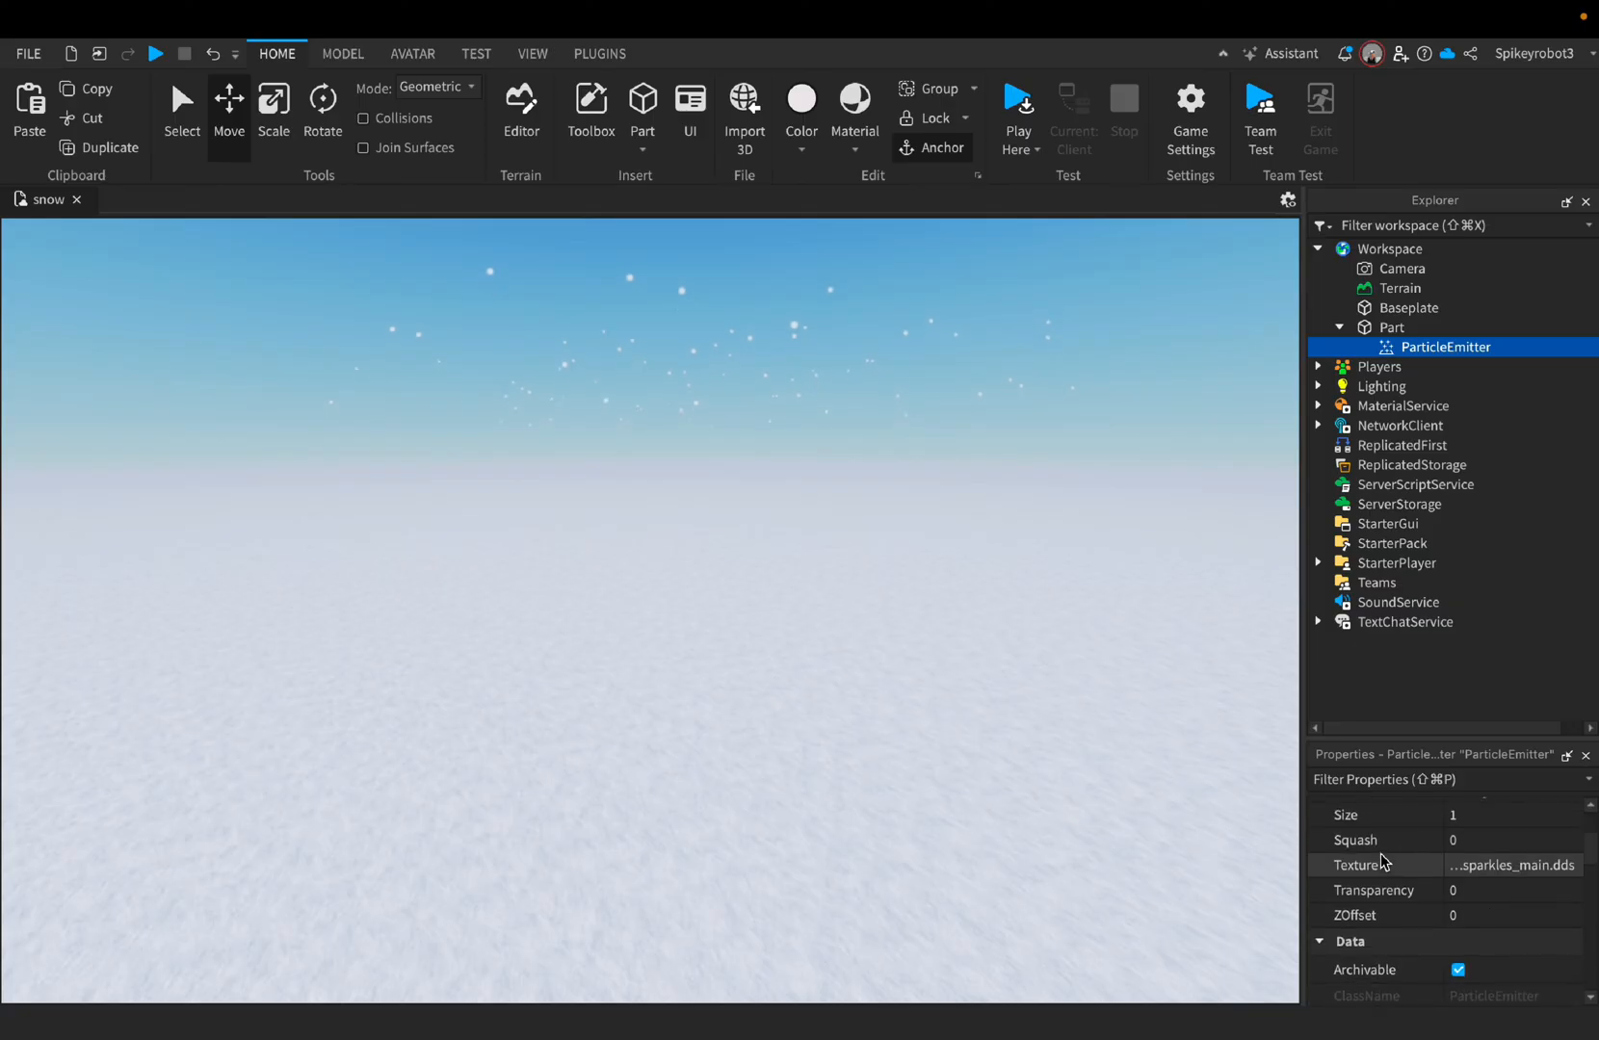
- Set the emitter's EmissionDirection to Bottom and Lifetime to 20
scroll("down", 3)
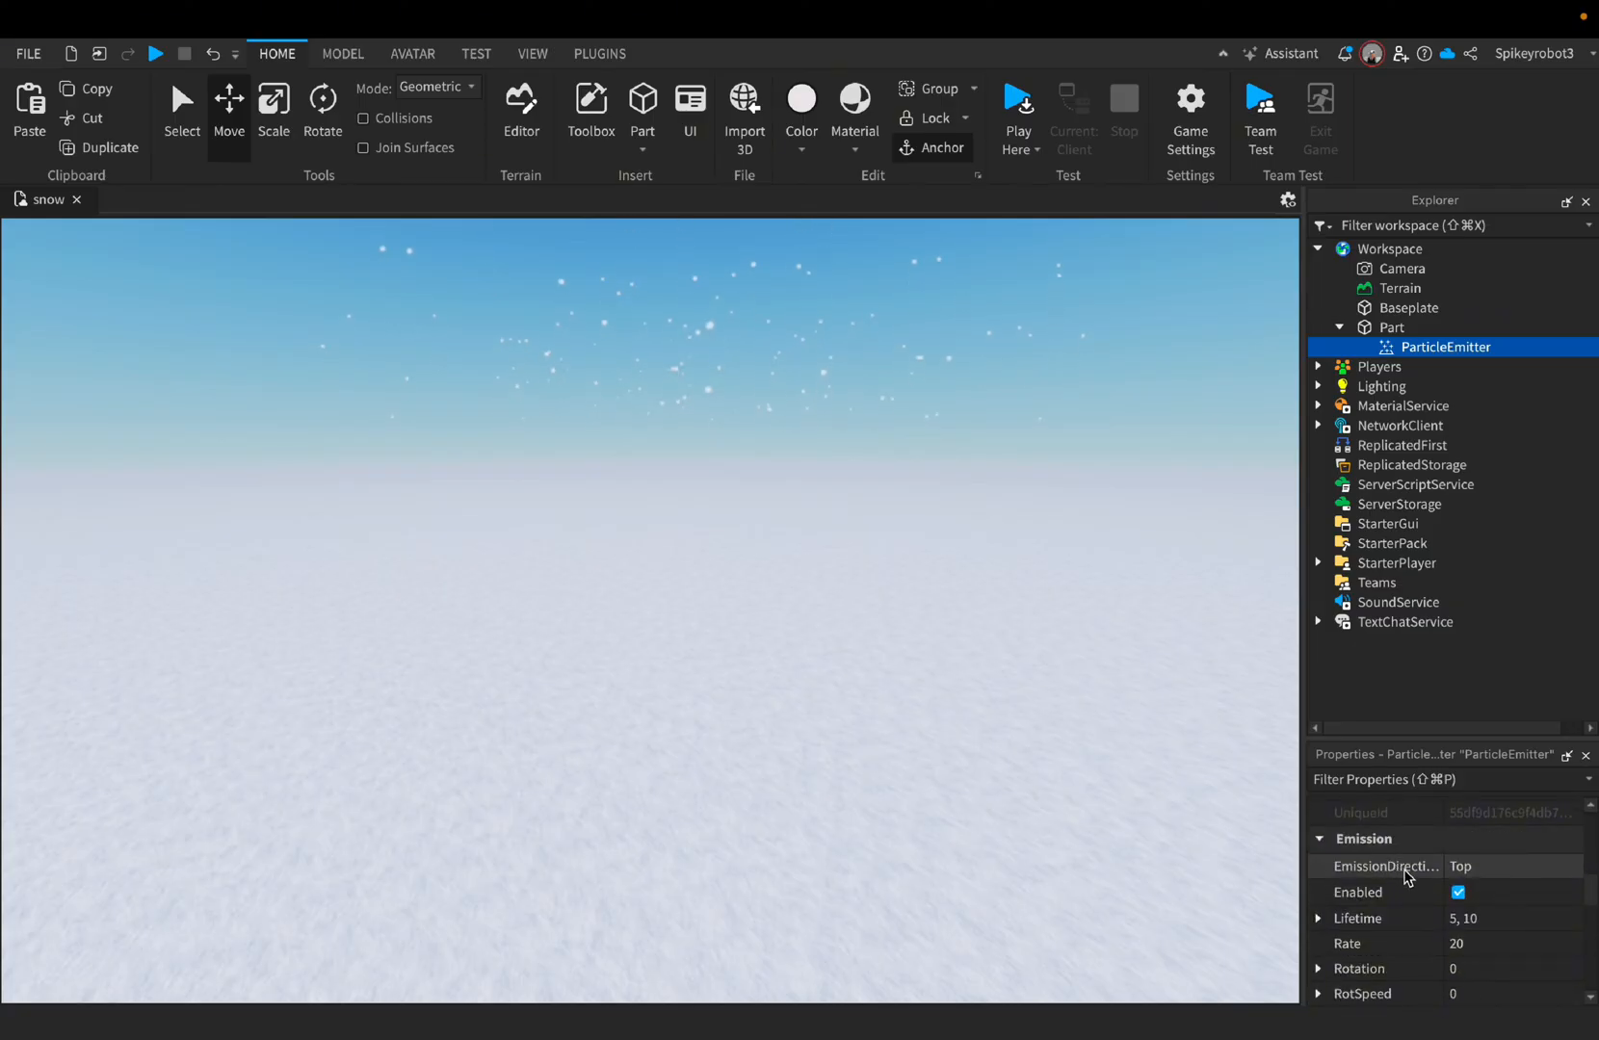
left_click(1513, 867)
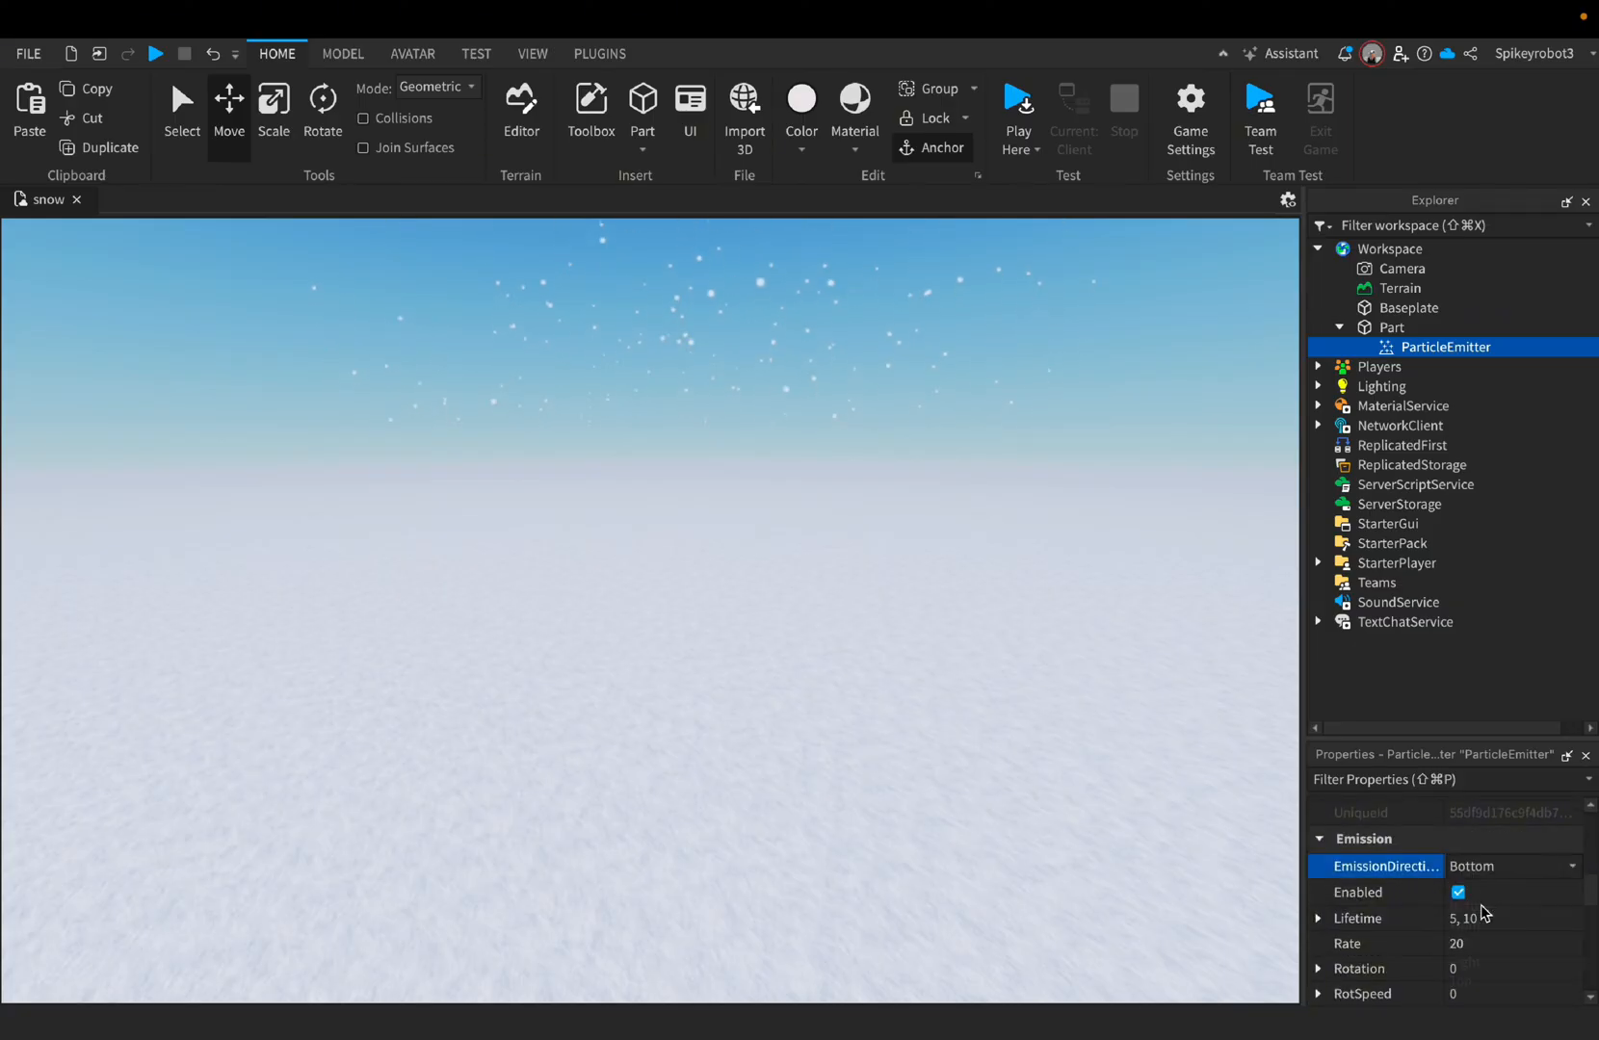
left_click(1487, 918)
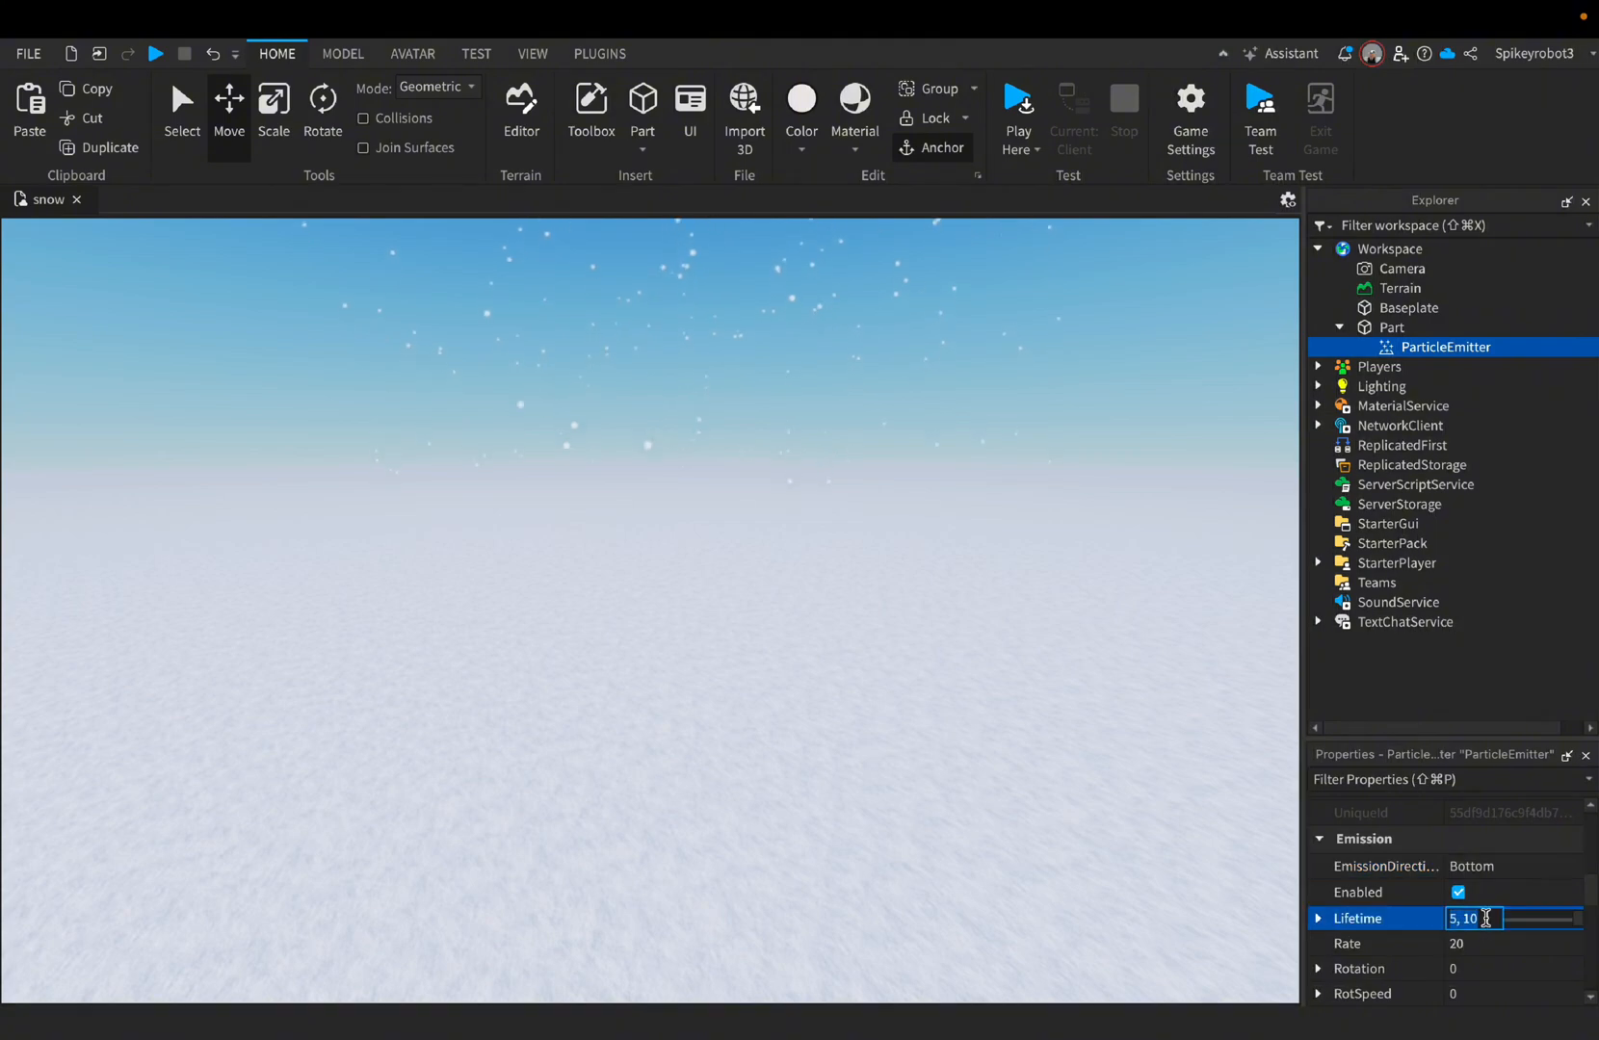
type("20")
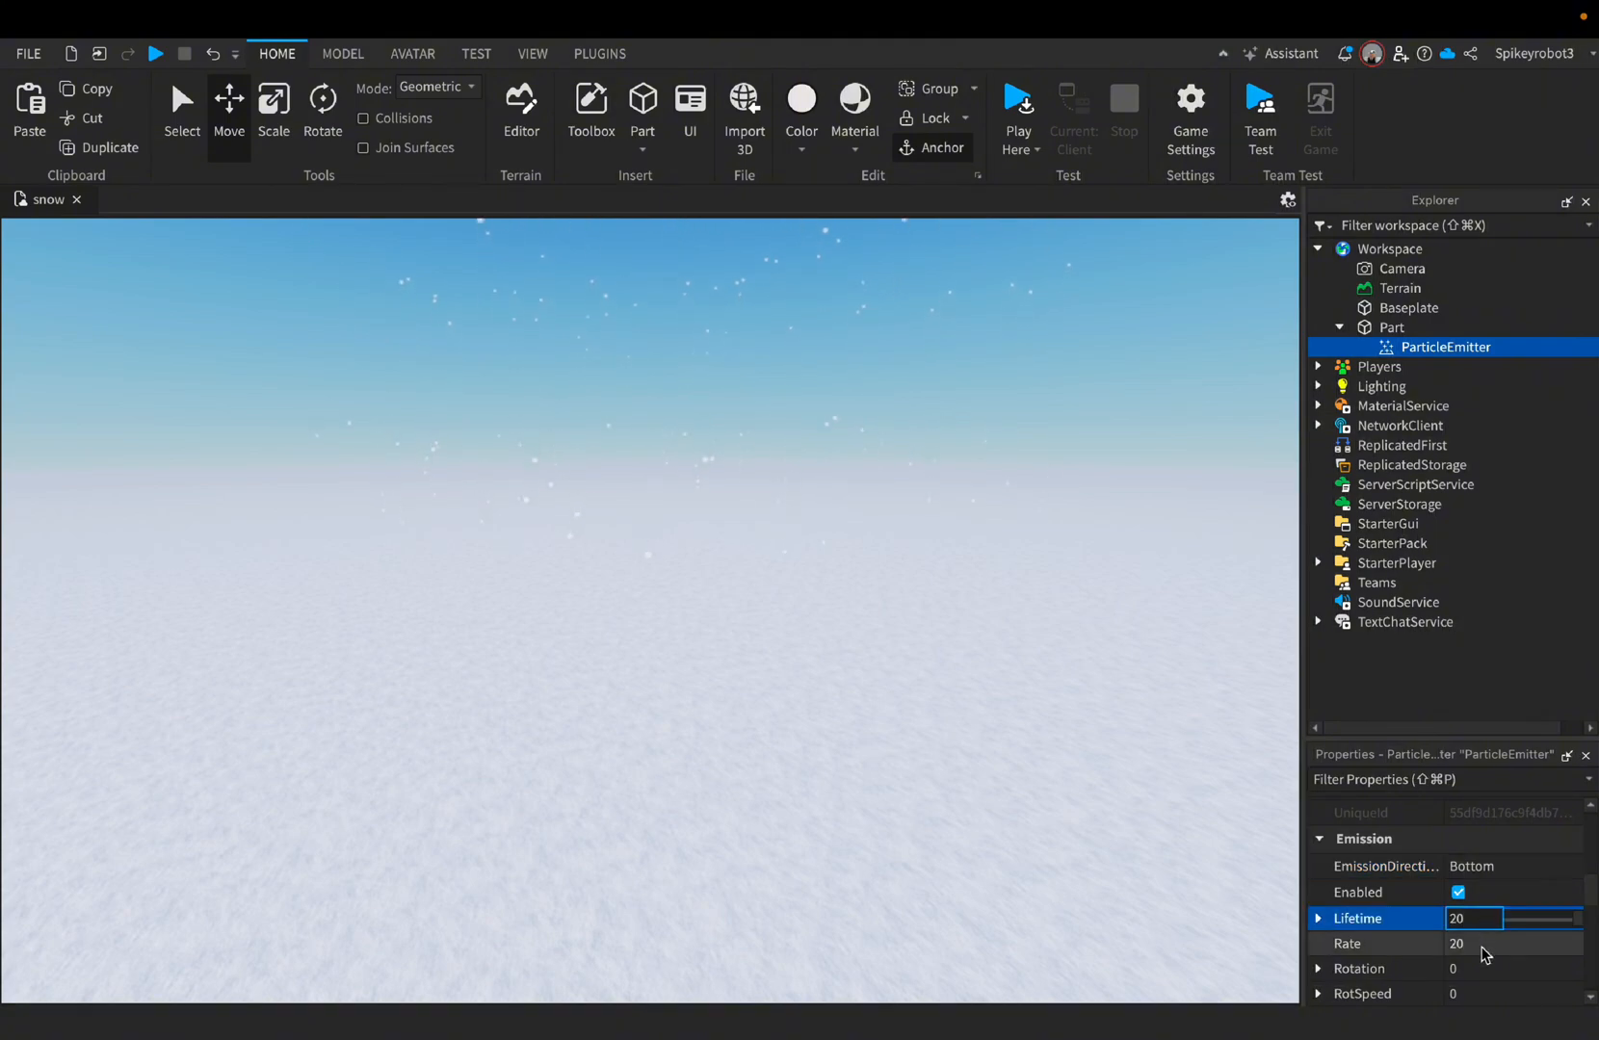
- Set the emitter's Rate to 99.99 and Speed to 5 so snow drifts down
left_click(1475, 944)
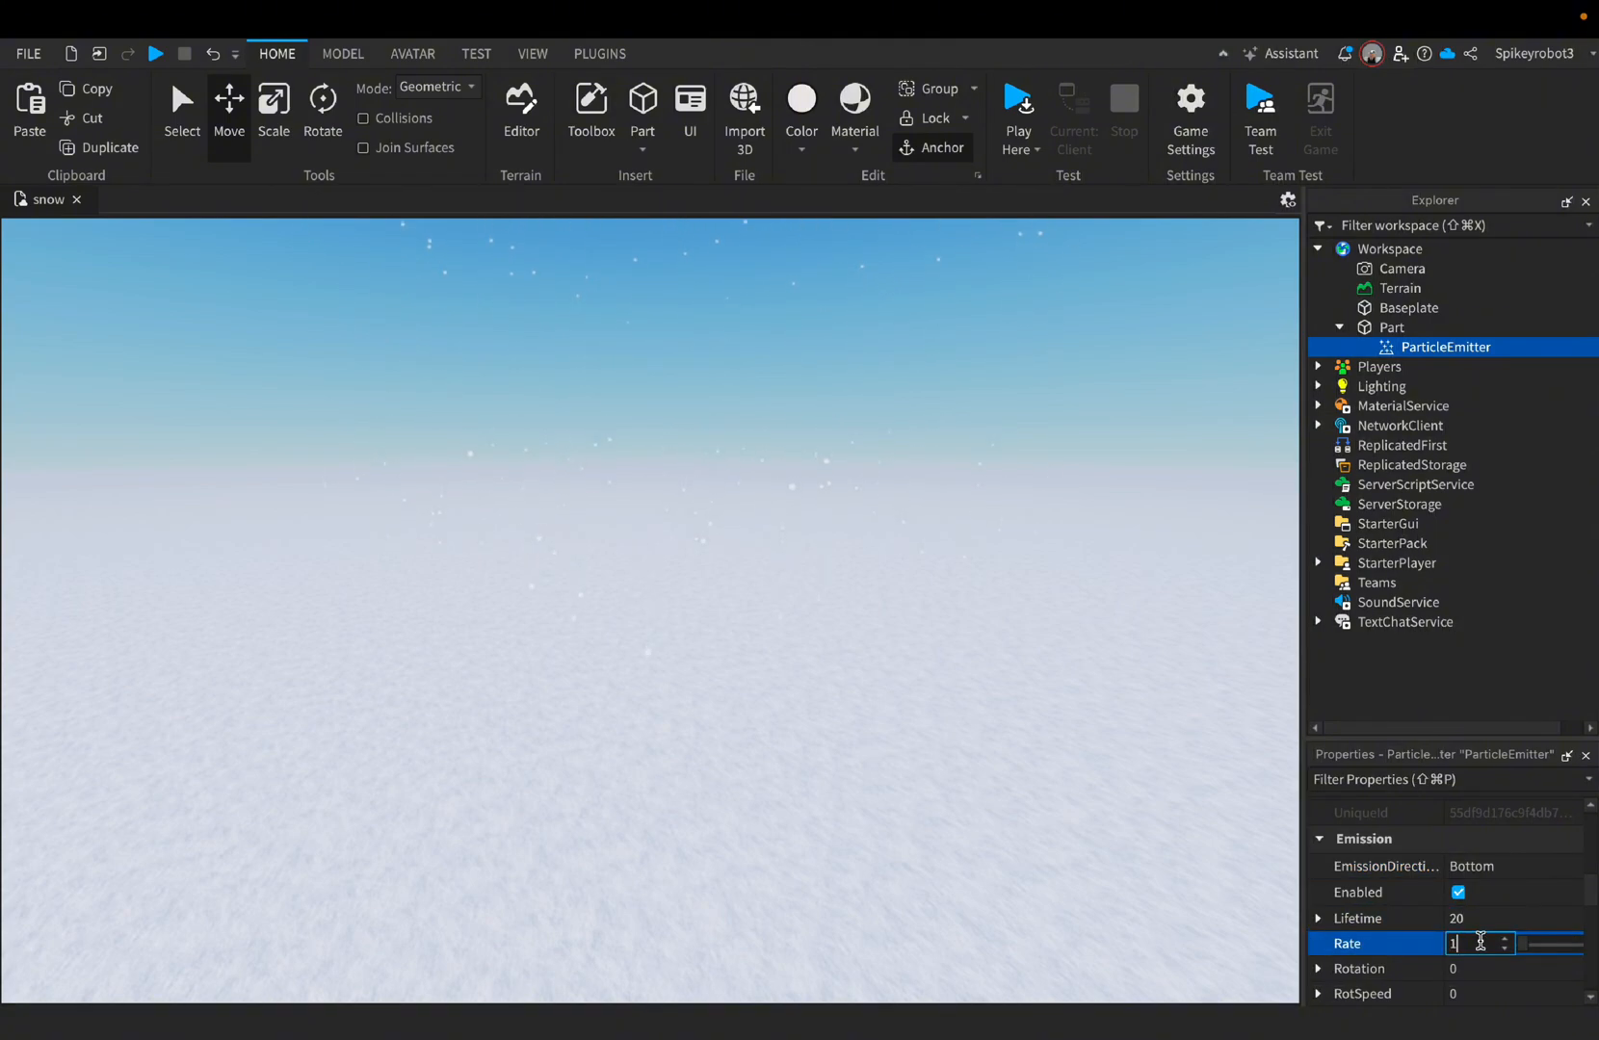
type("99.99")
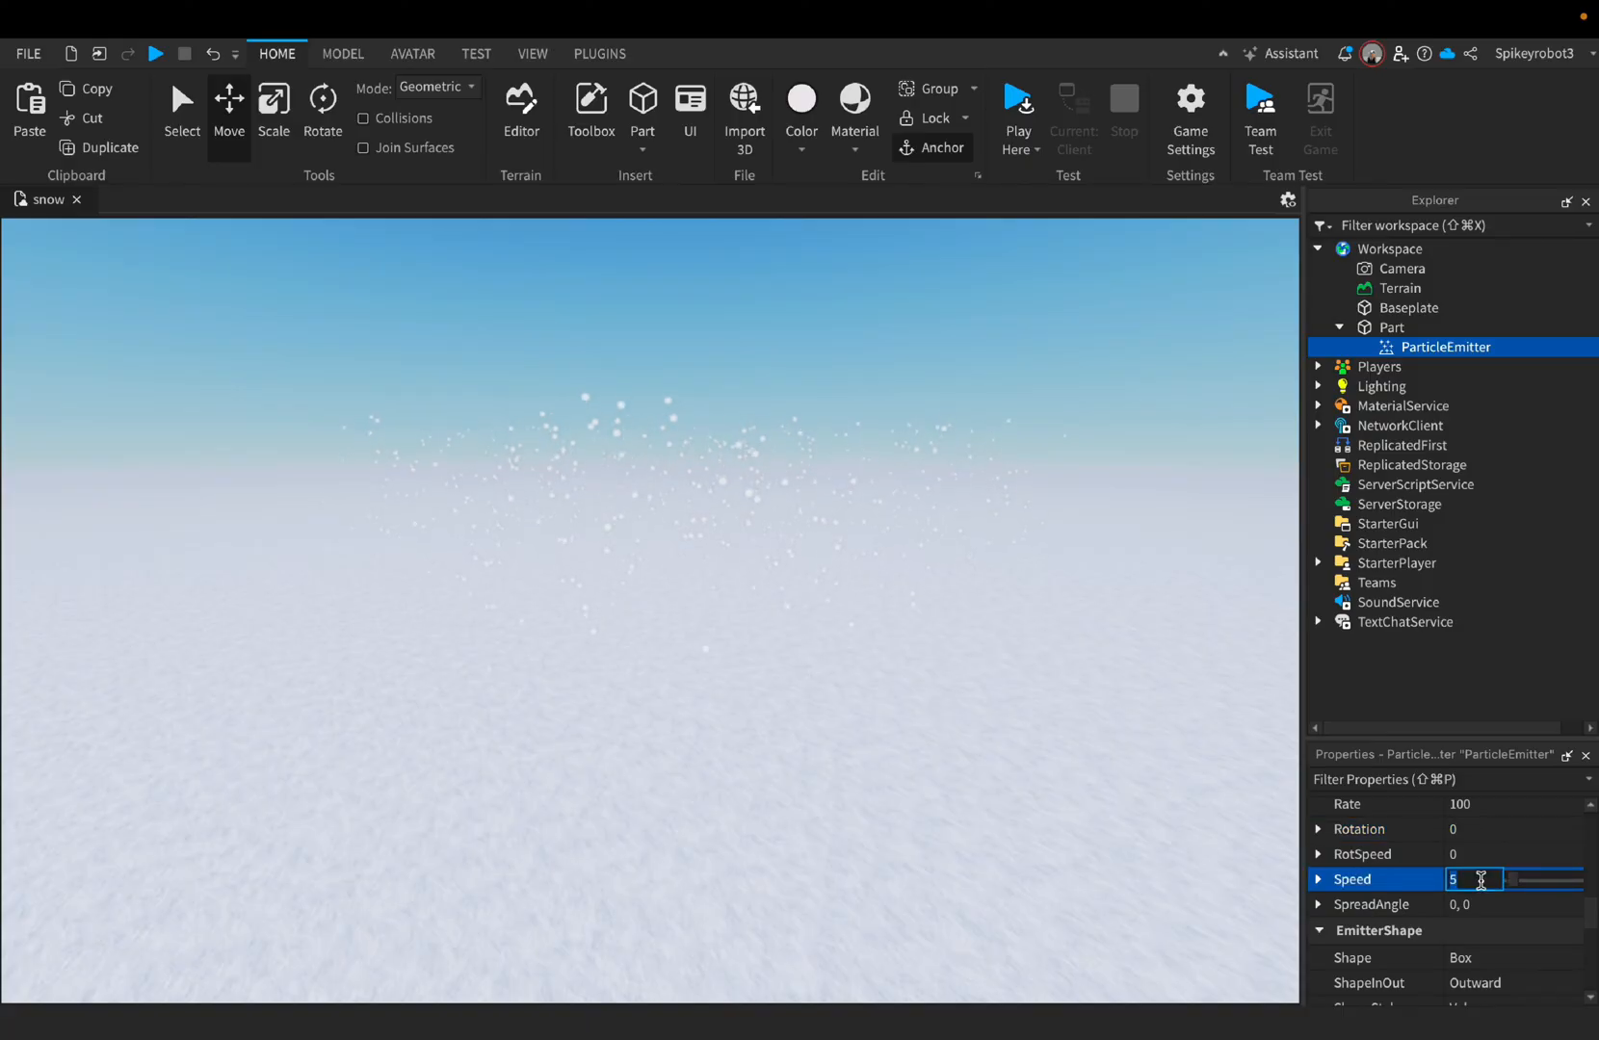
key("Backspace")
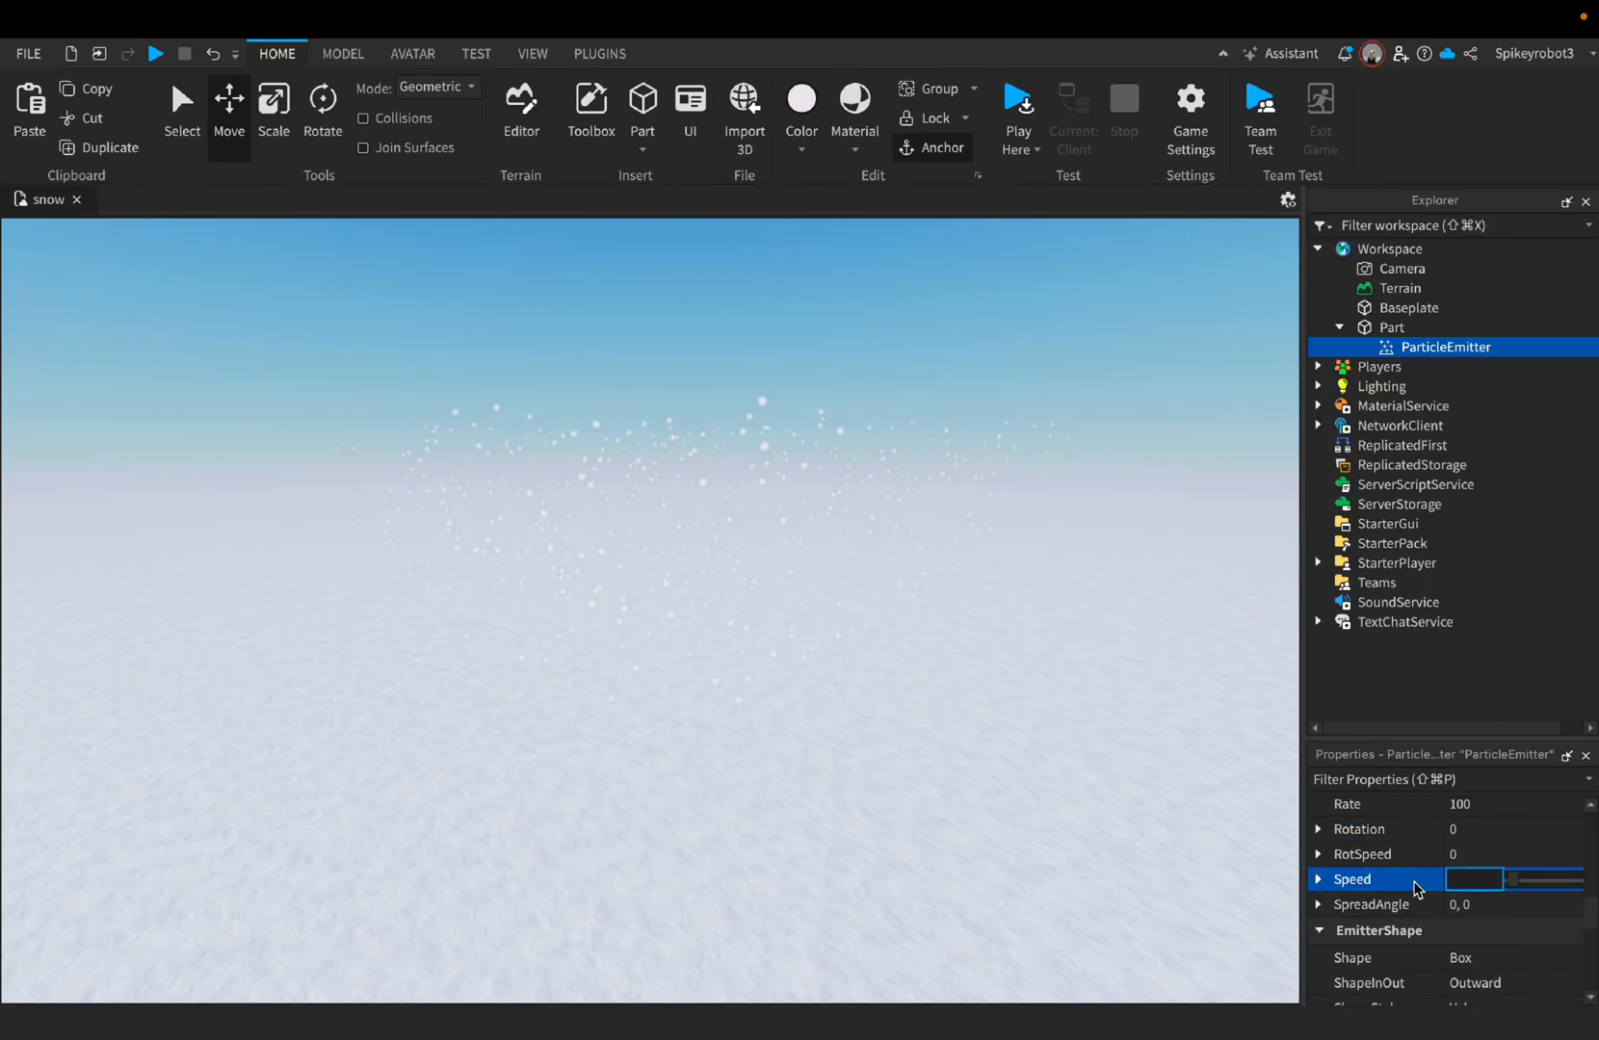
type("5")
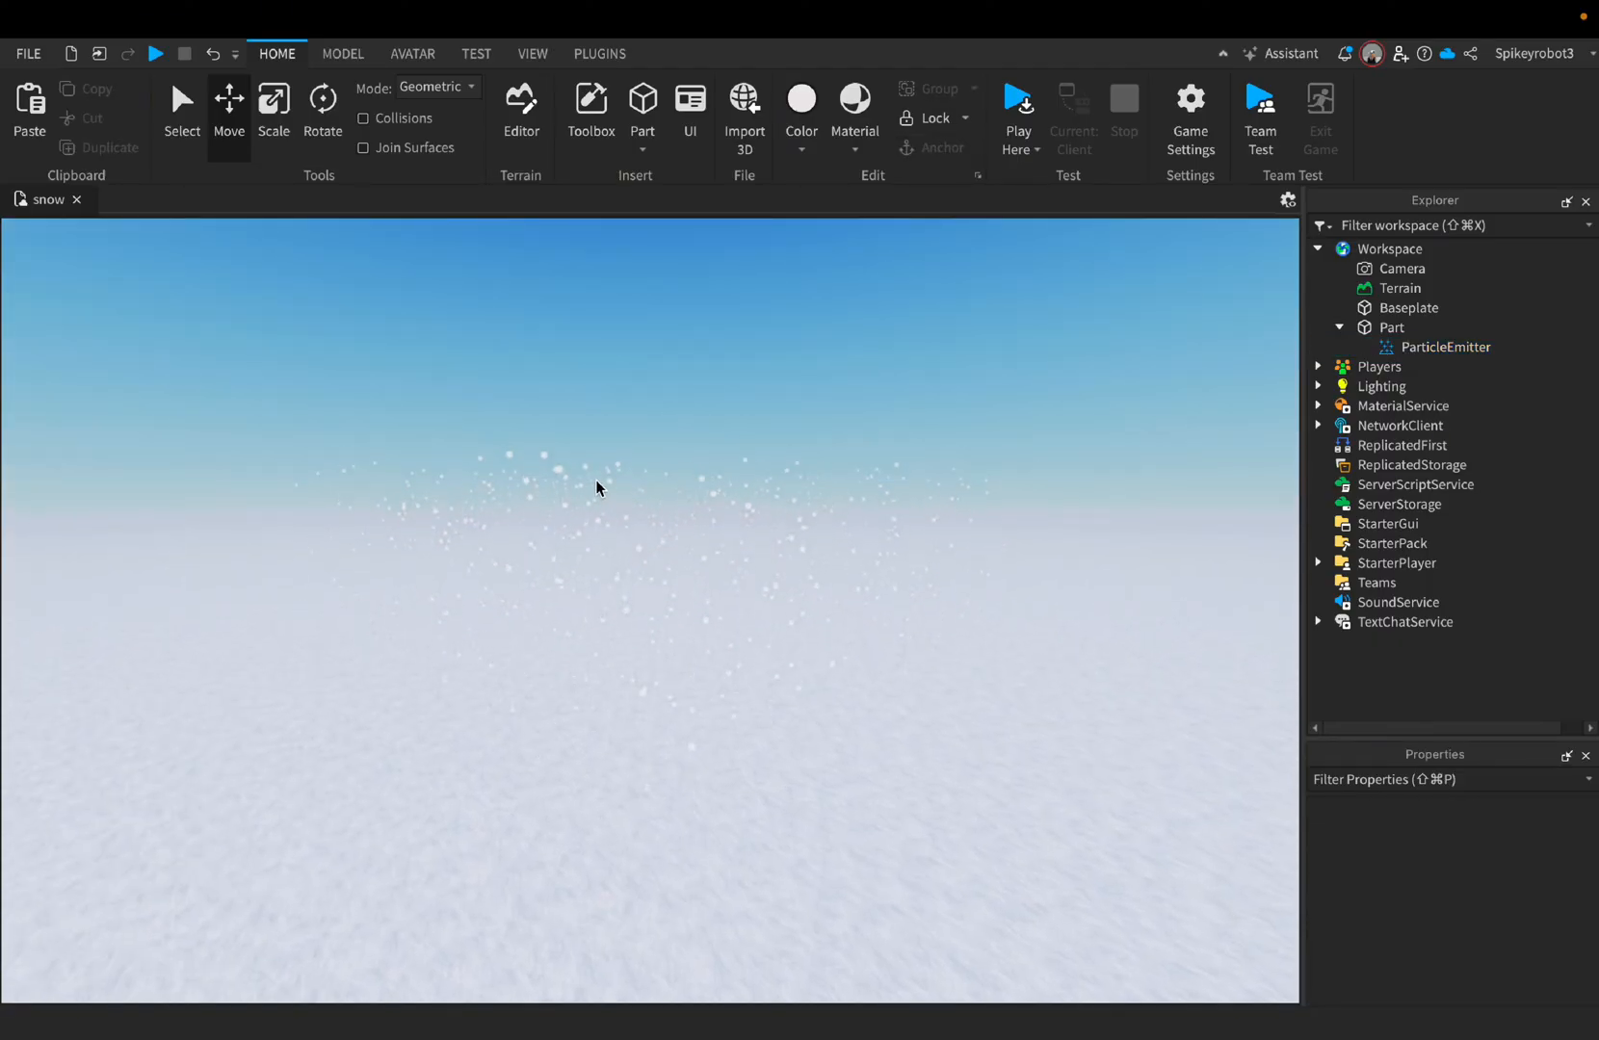
left_click(1017, 96)
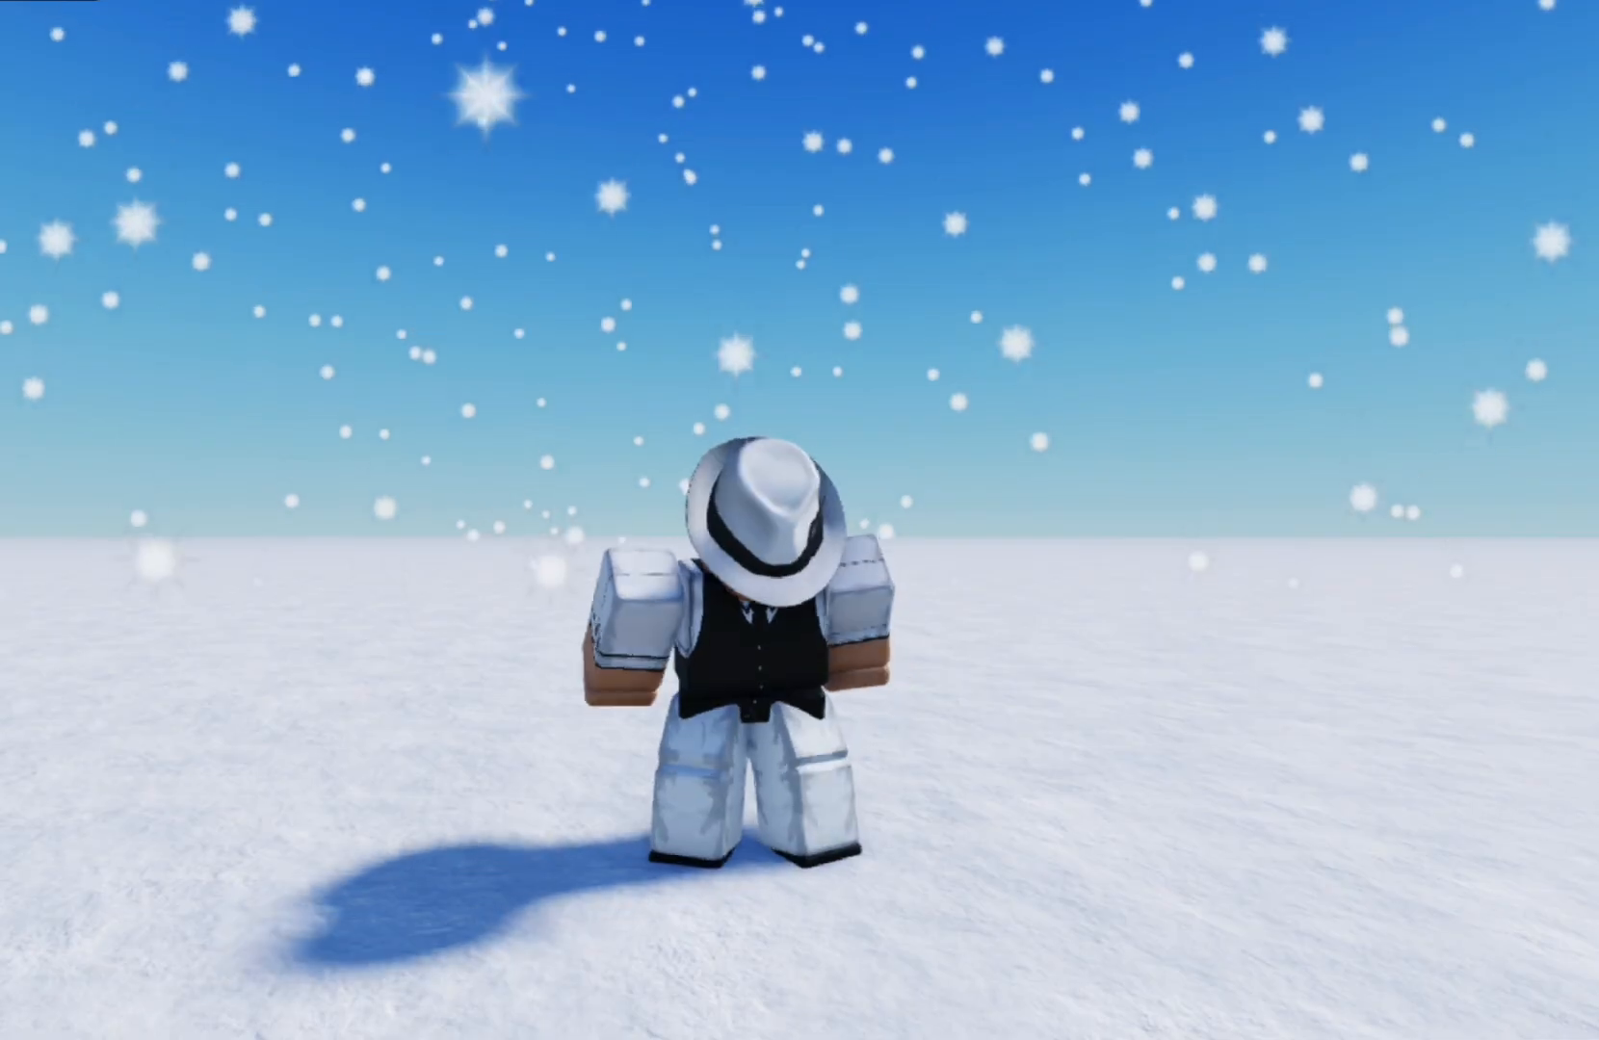